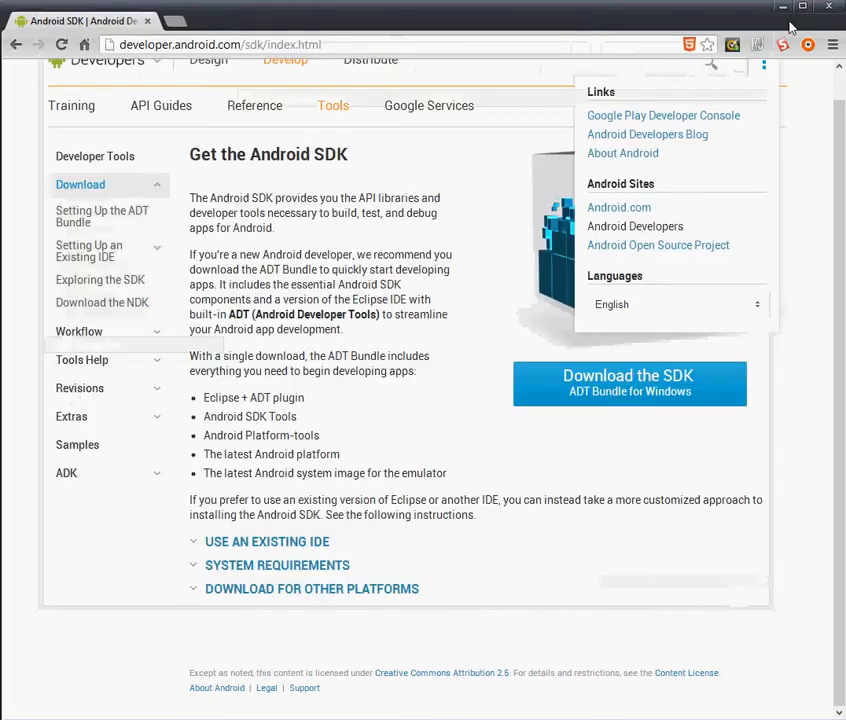
Extract the ADT bundle zip to C:\_Software\adt-bundle-windows-x86_64, dropping the '(1)' suffix.
left_click(225, 45)
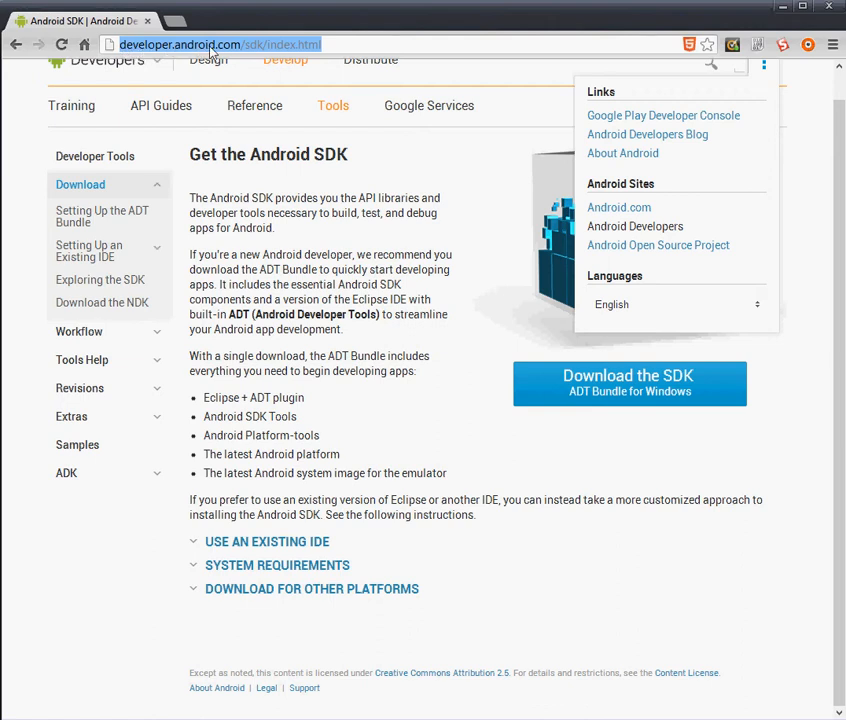
left_click(256, 44)
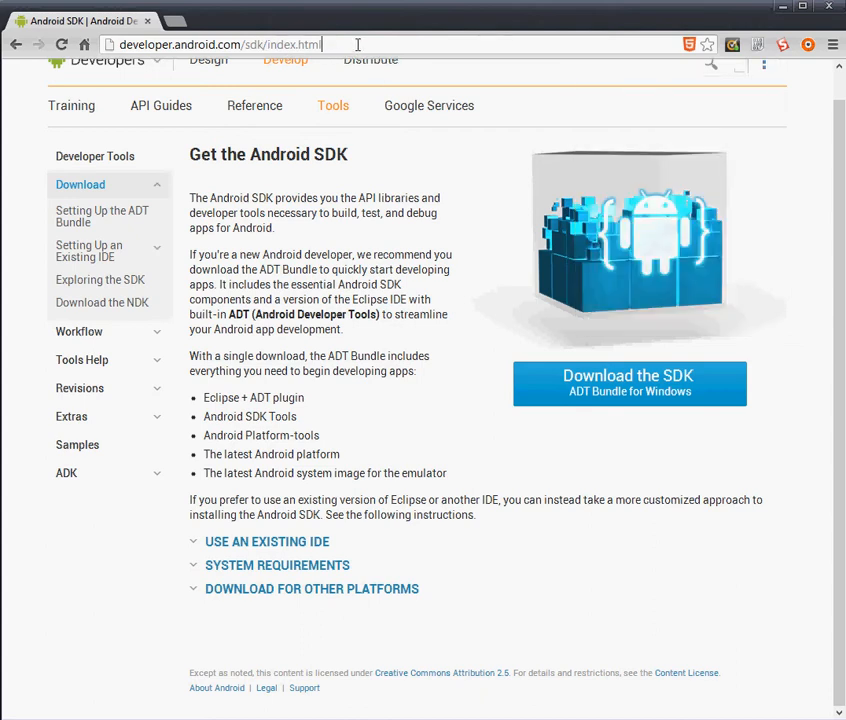
mouse_move(620, 397)
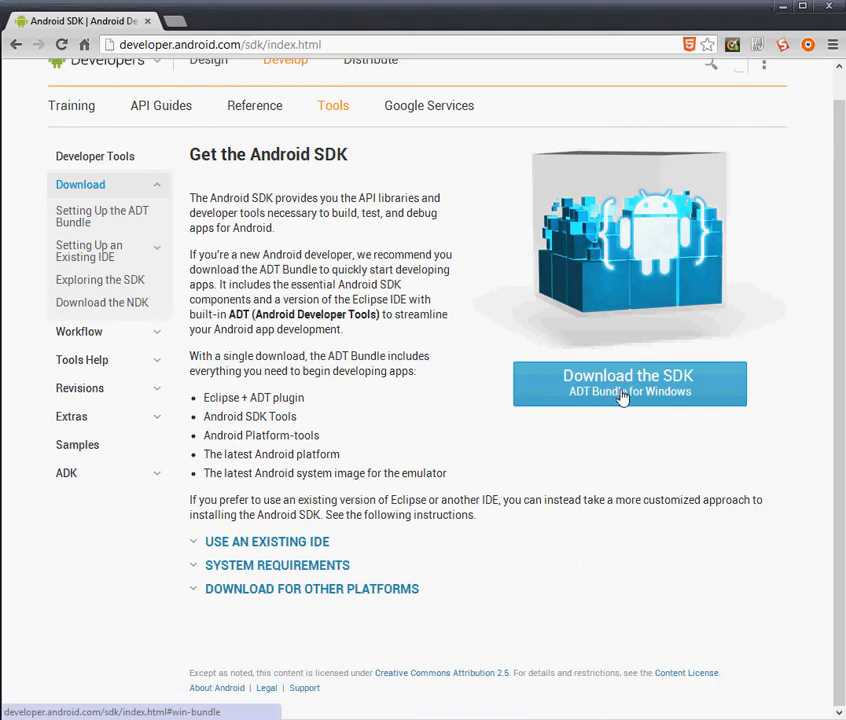
mouse_move(625, 401)
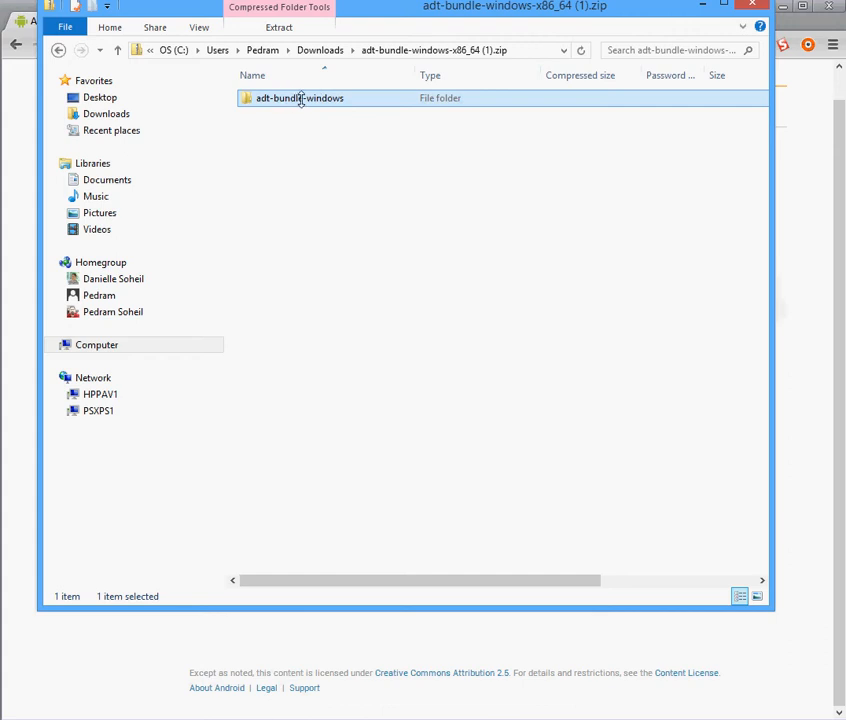
left_click(196, 27)
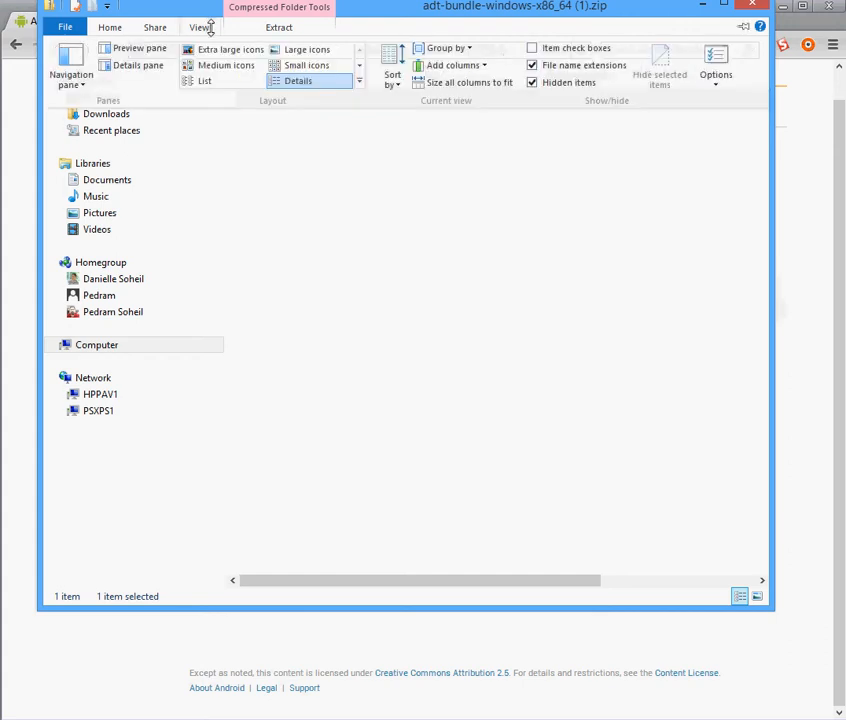
left_click(286, 27)
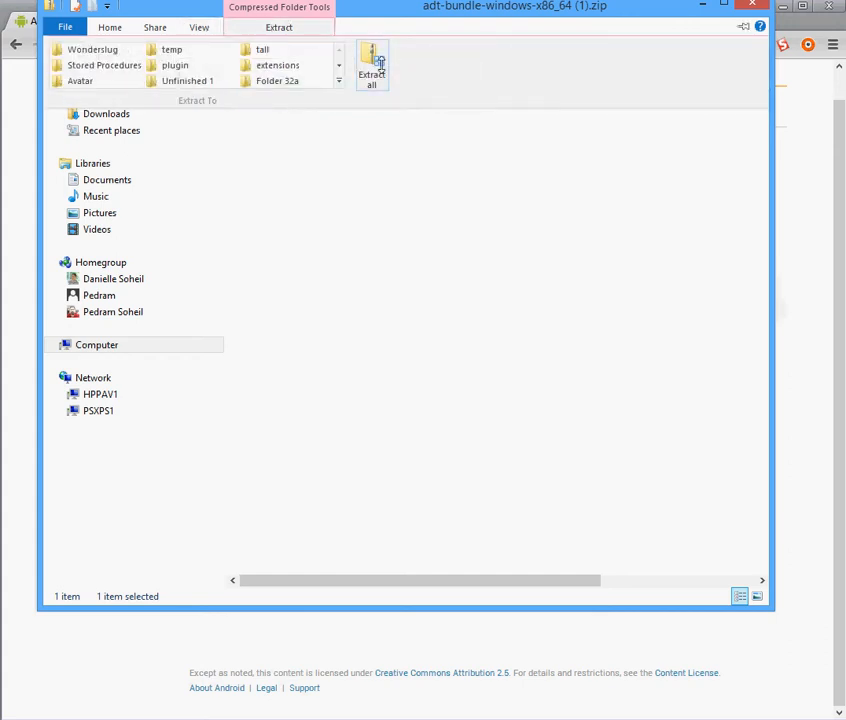
left_click(370, 65)
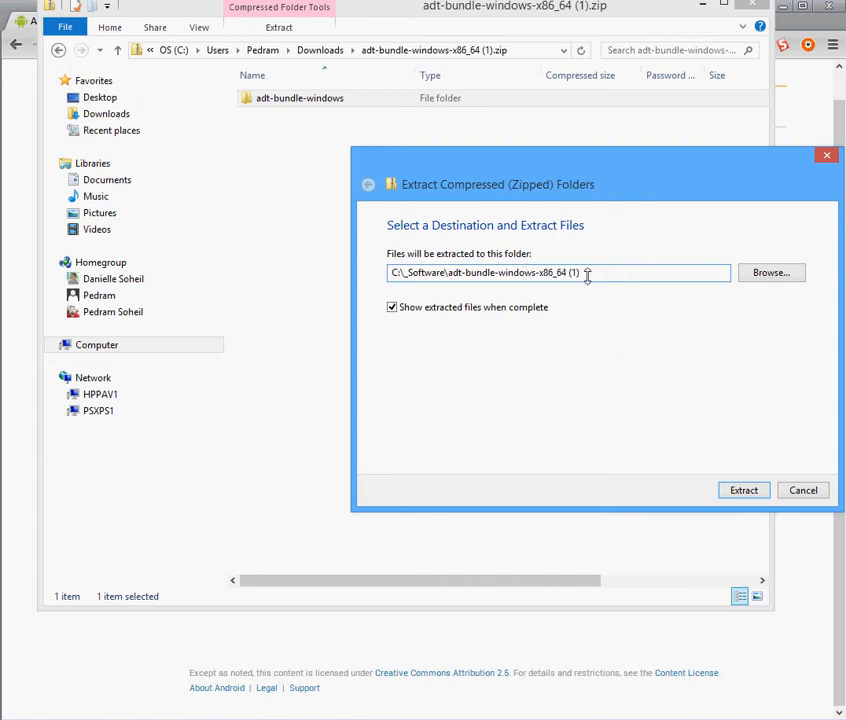
key("BackSpace")
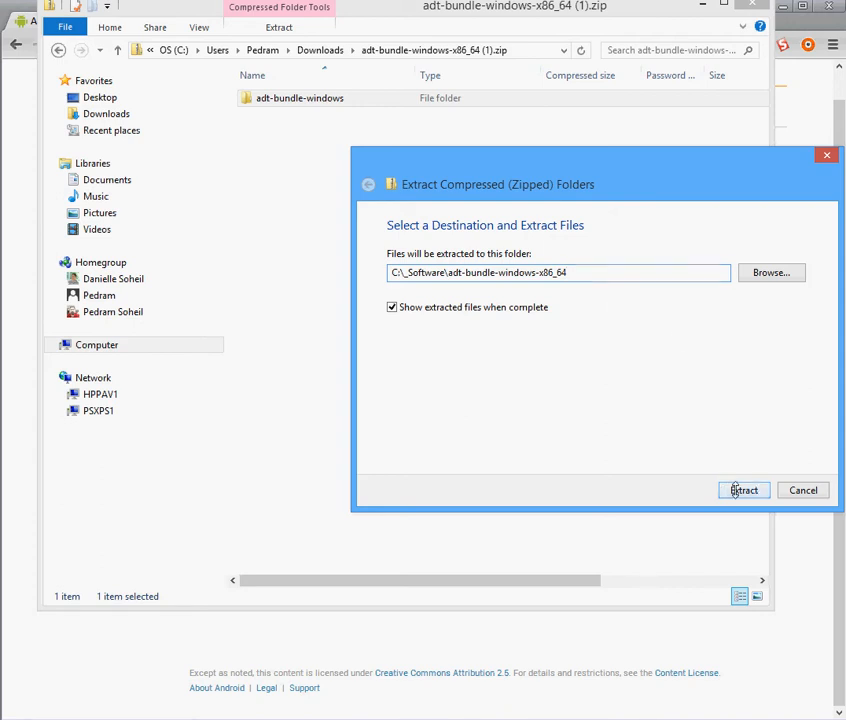
left_click(744, 490)
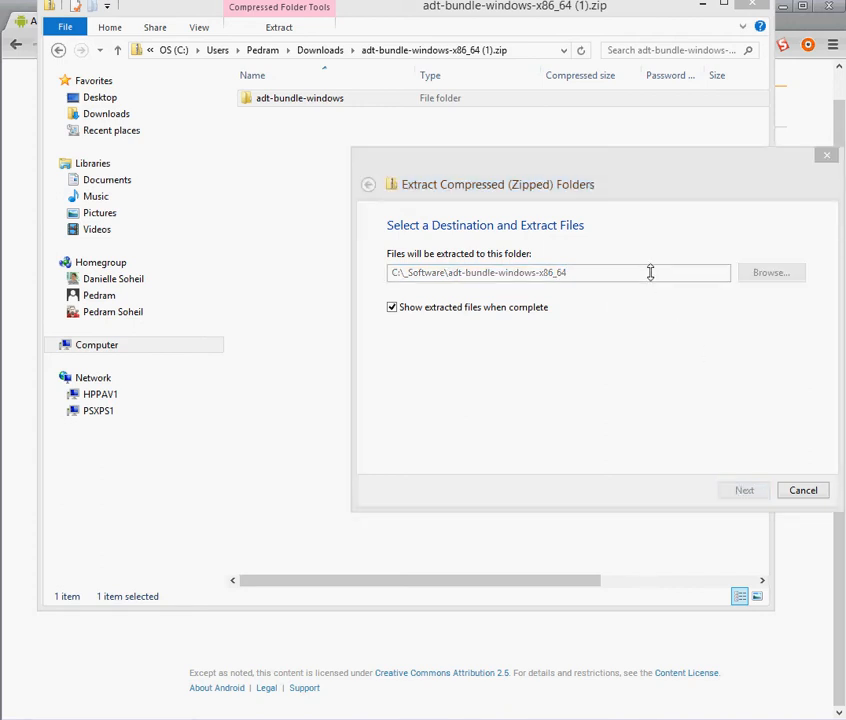
left_click(745, 489)
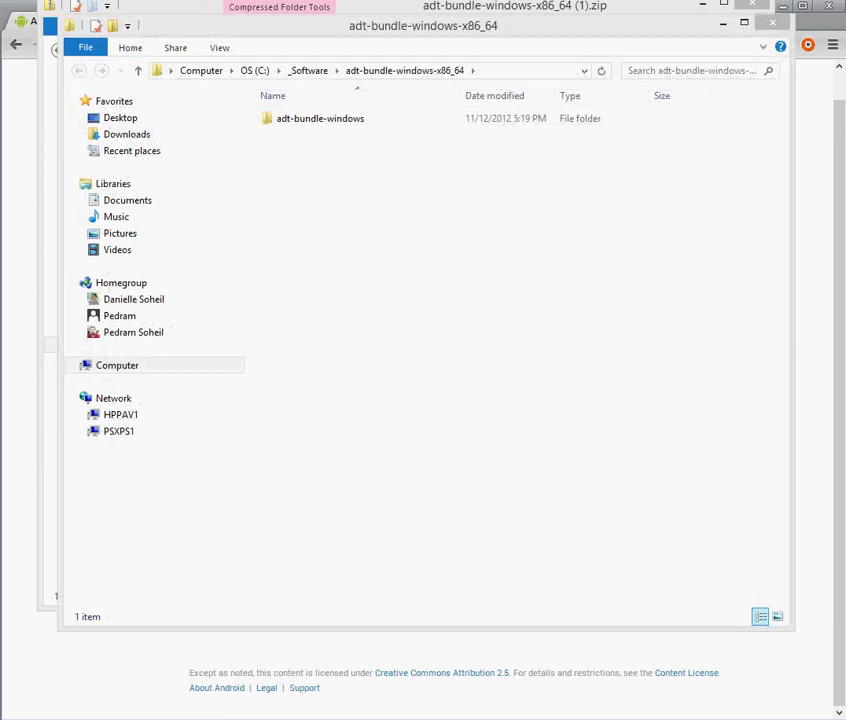
Open adt-bundle-windows, check the eclipse and sdk folders, and launch eclipse.exe.
left_click(319, 118)
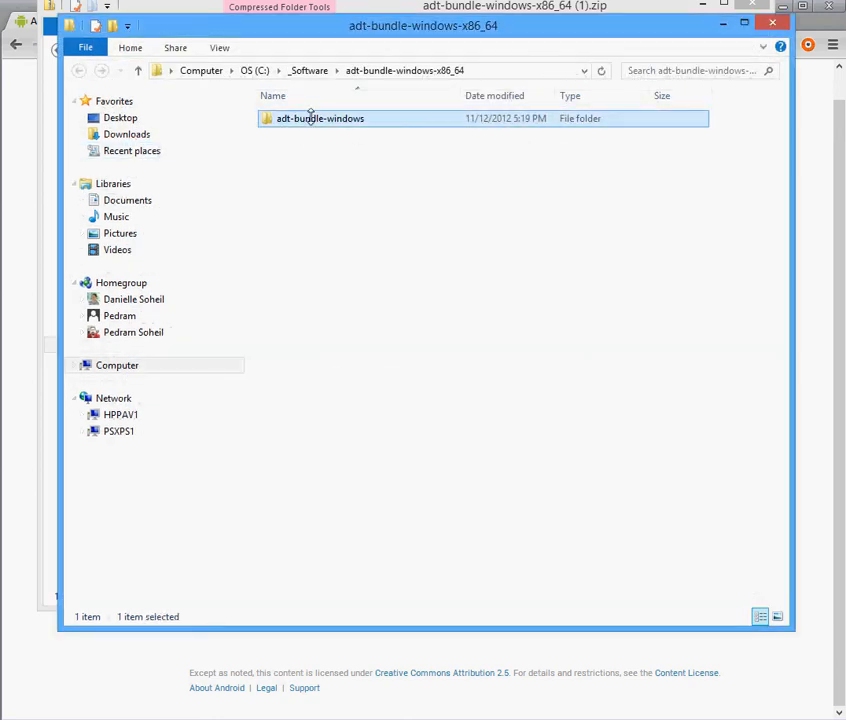
double_click(311, 118)
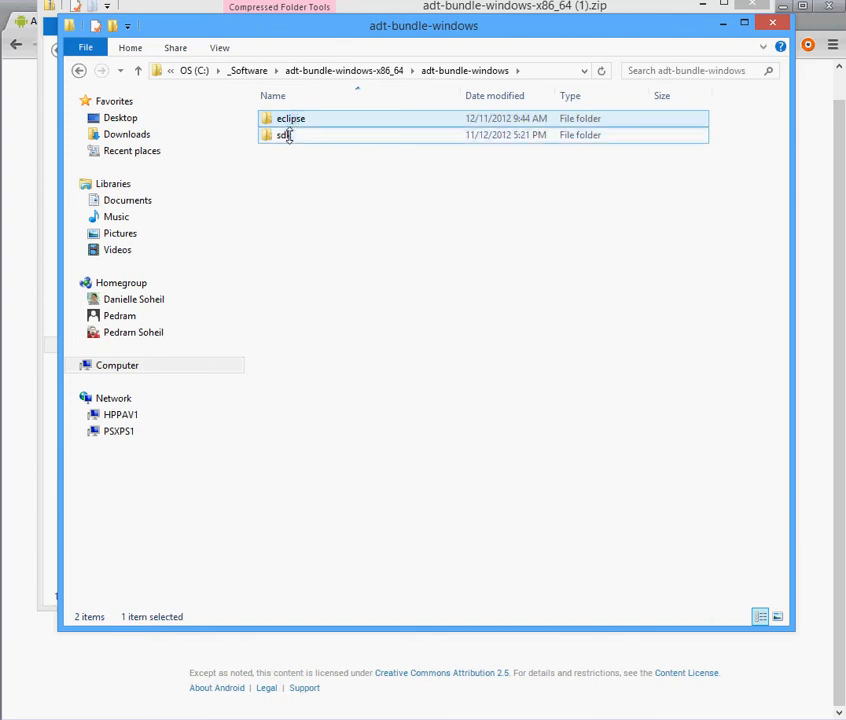
left_click(290, 118)
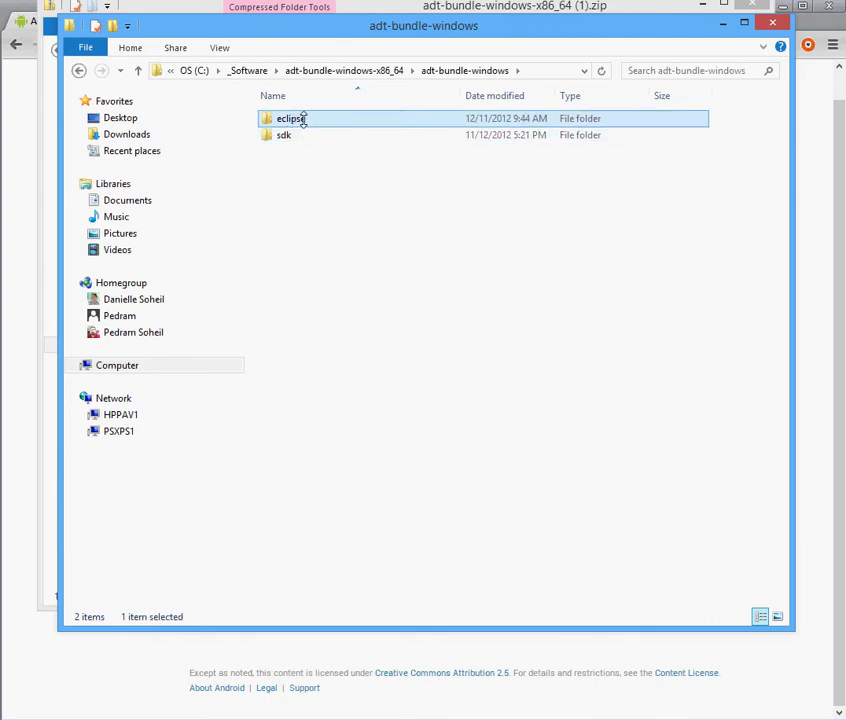
left_click(283, 134)
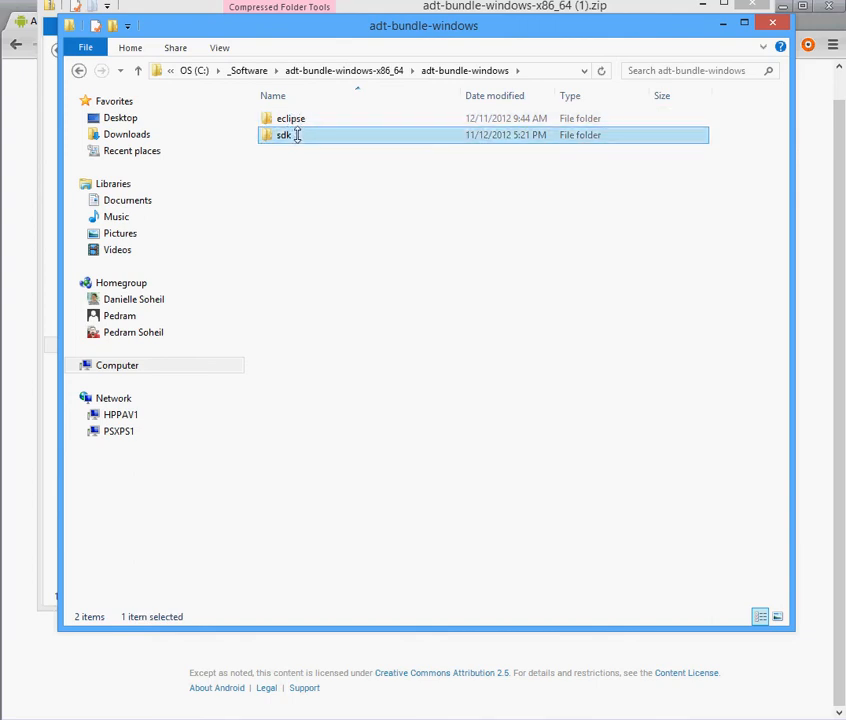
mouse_move(295, 135)
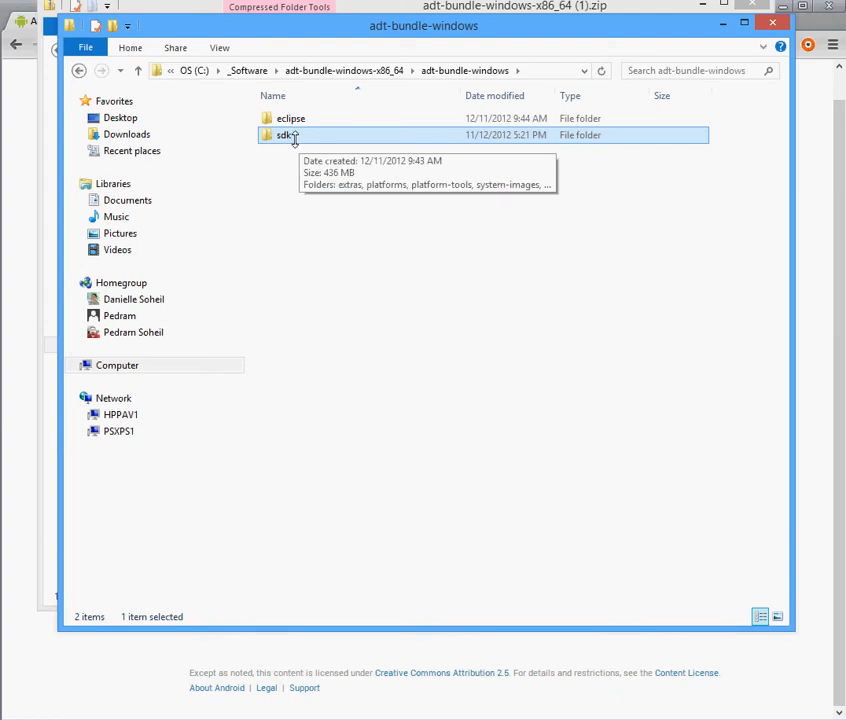
double_click(290, 118)
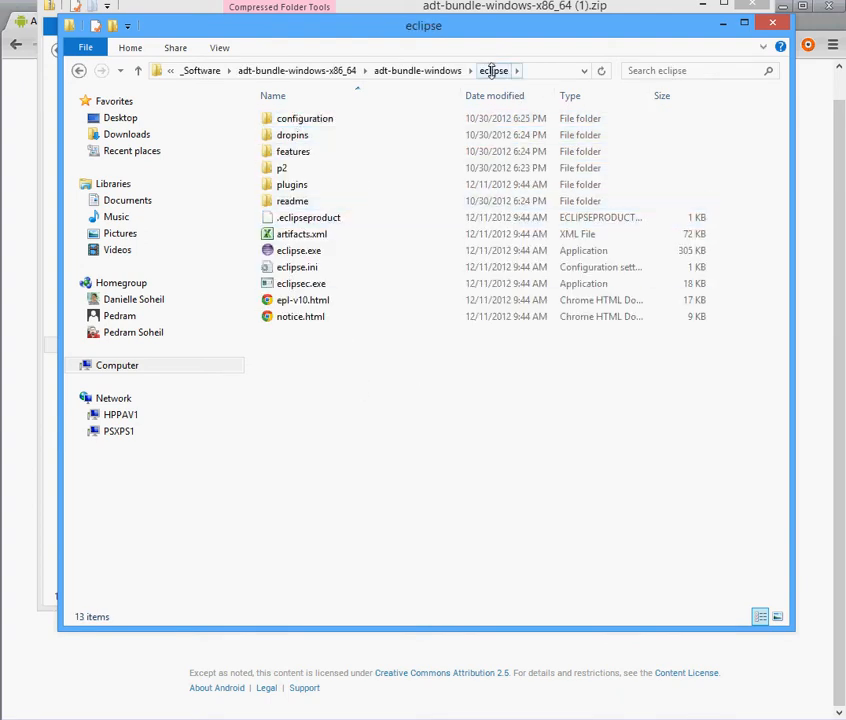
left_click(299, 250)
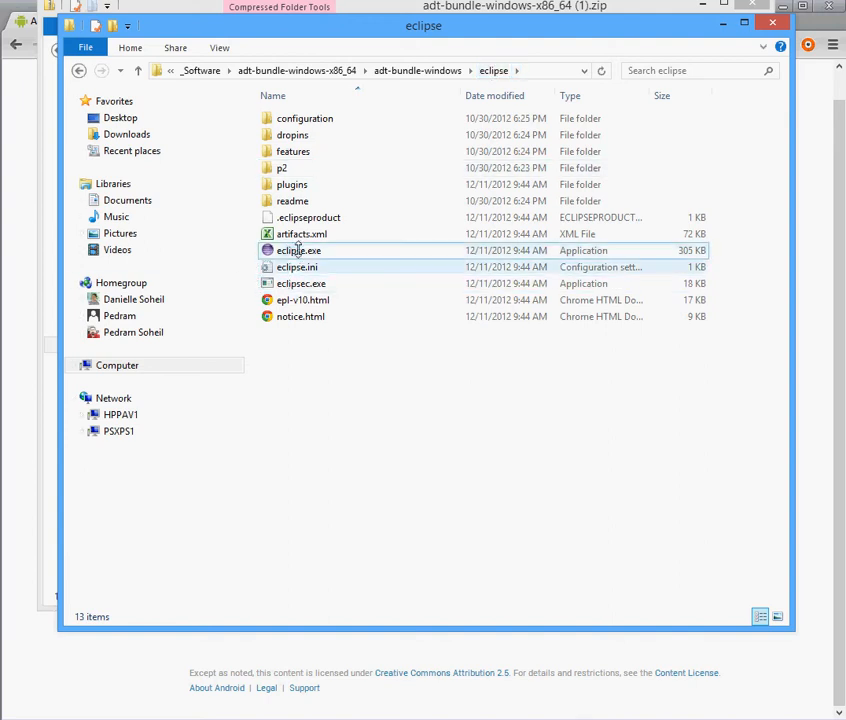
left_click(298, 250)
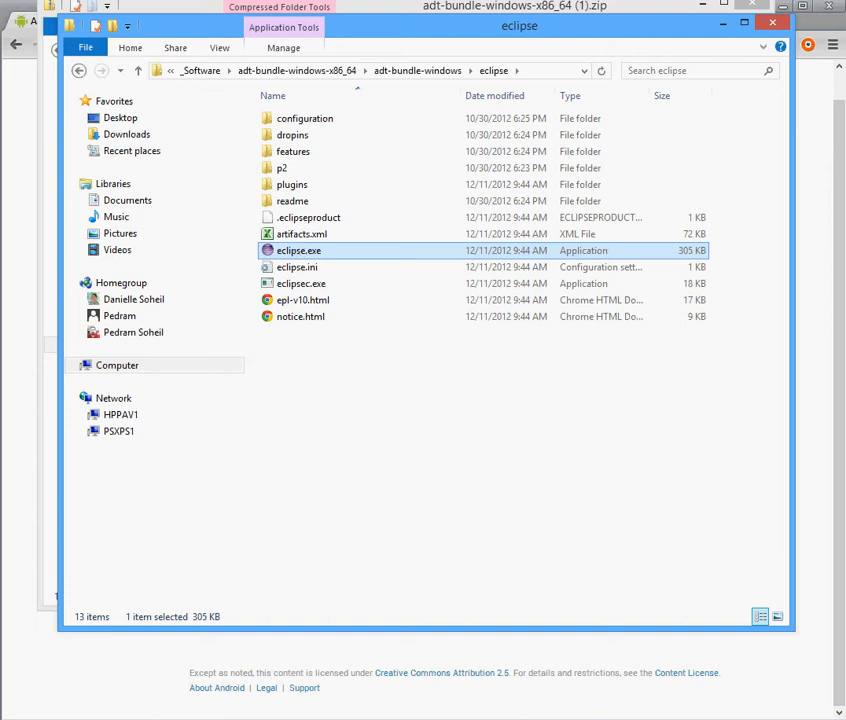
double_click(297, 250)
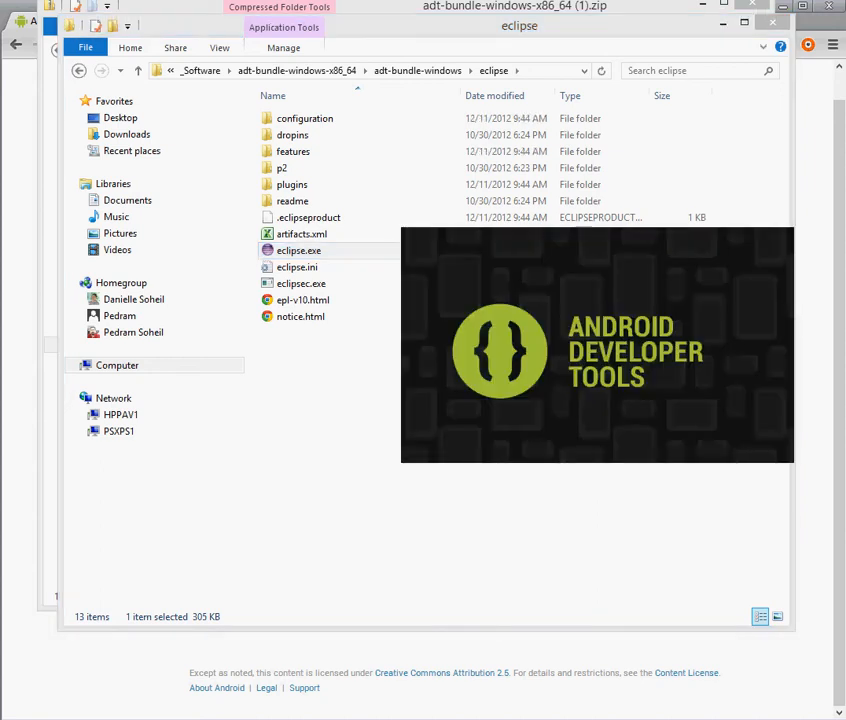
Set C:\Users\Pedram\workspaceandroid as the default workspace and confirm.
double_click(299, 250)
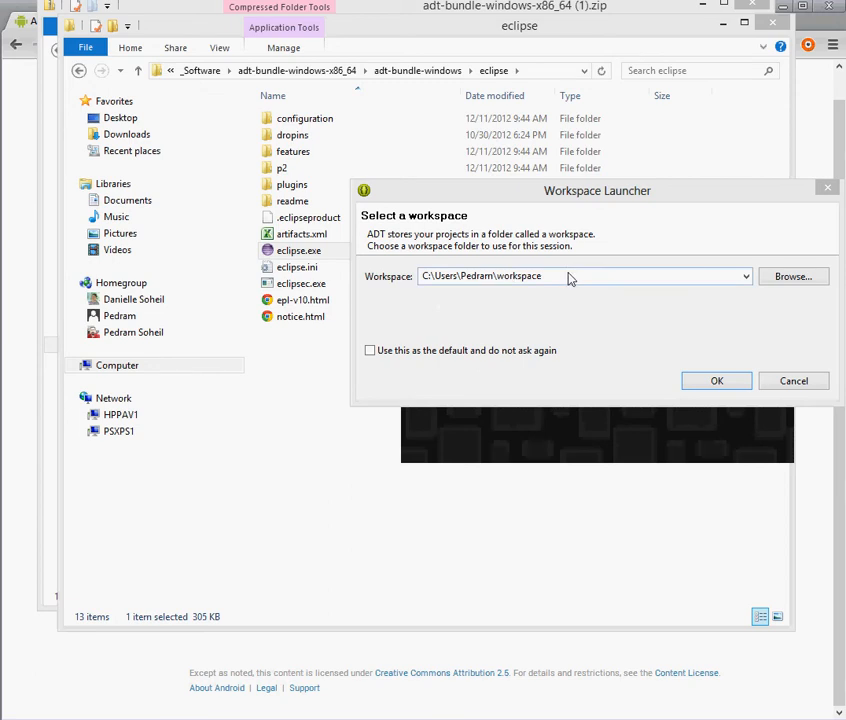
left_click(582, 276)
type("\\")
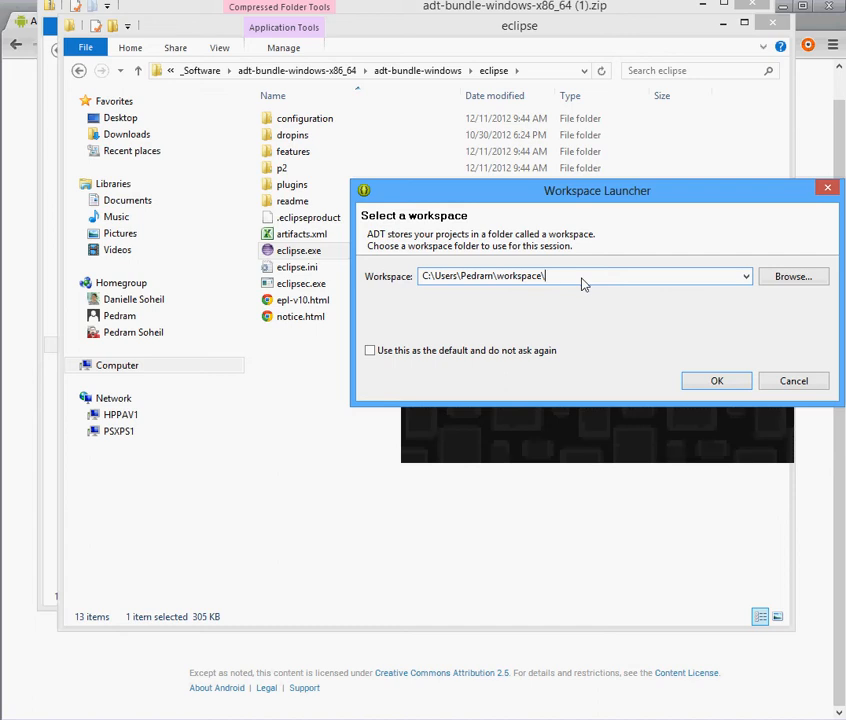
type("and")
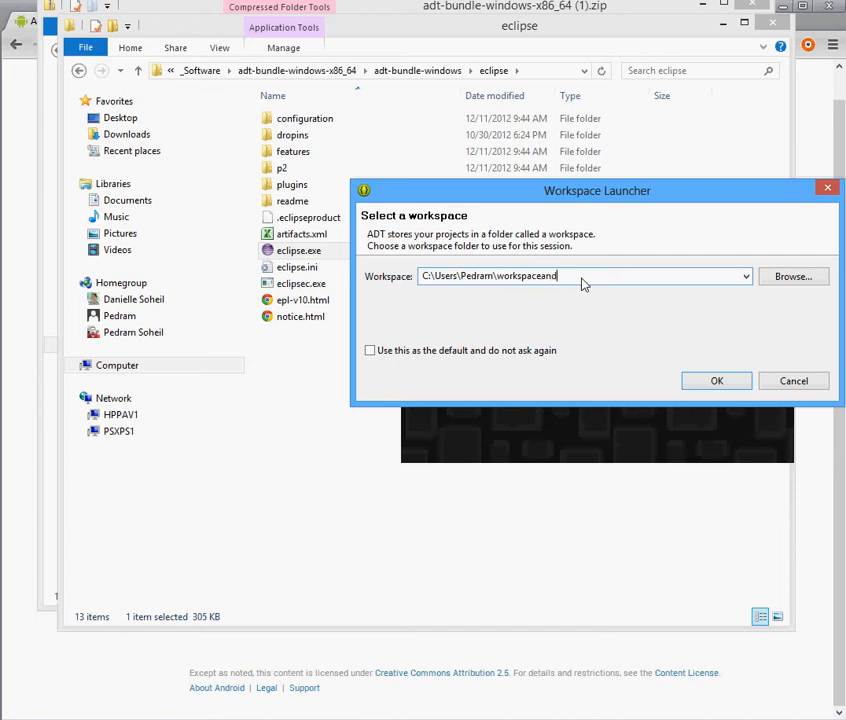
type("roid")
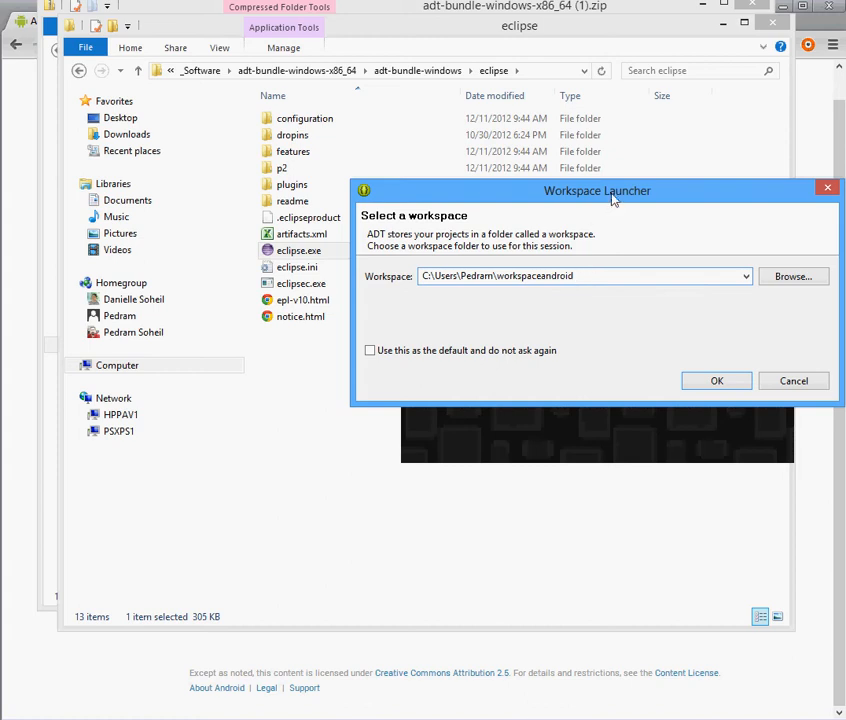
mouse_move(829, 347)
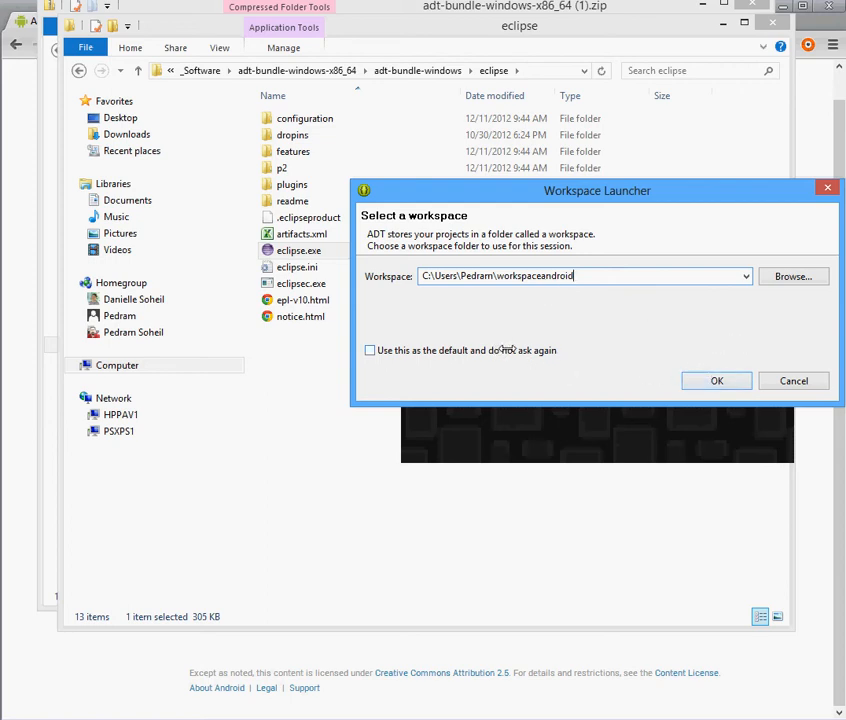
left_click(370, 350)
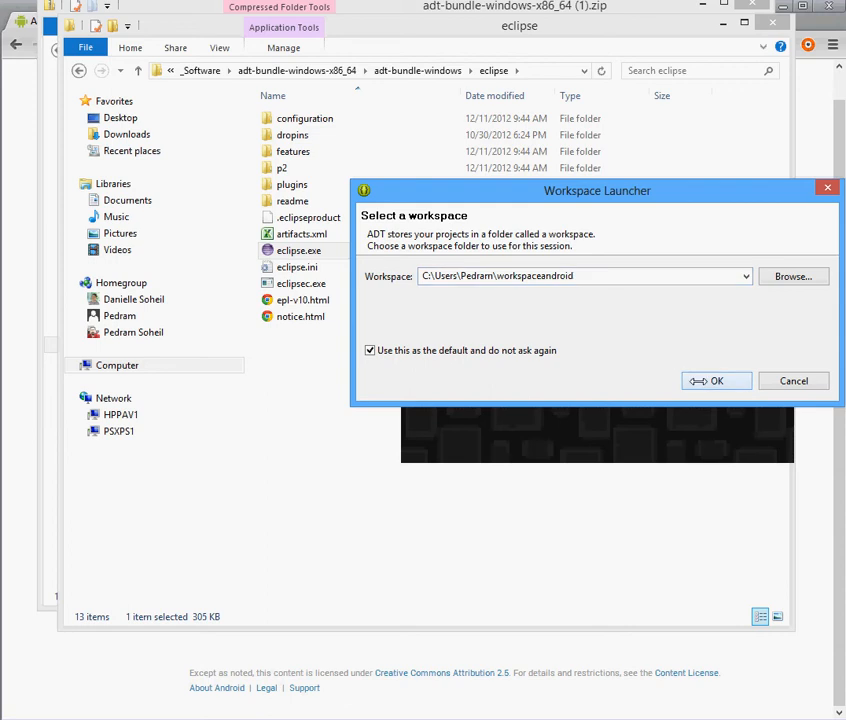
left_click(716, 380)
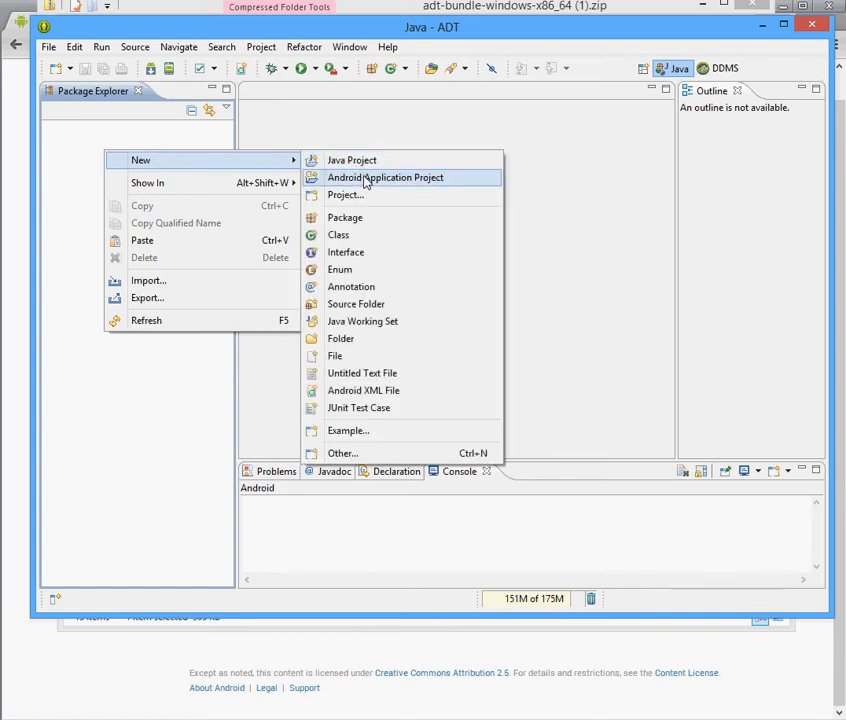
Start the HelloWorld Android application project and advance through the wizard with BlankActivity selected.
left_click(384, 177)
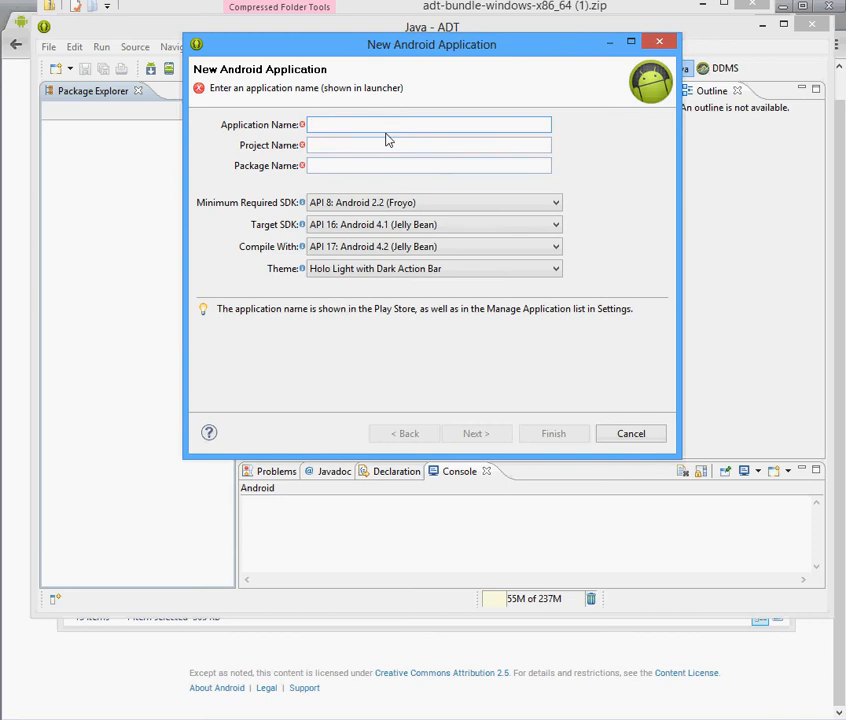
type("HelloWorld")
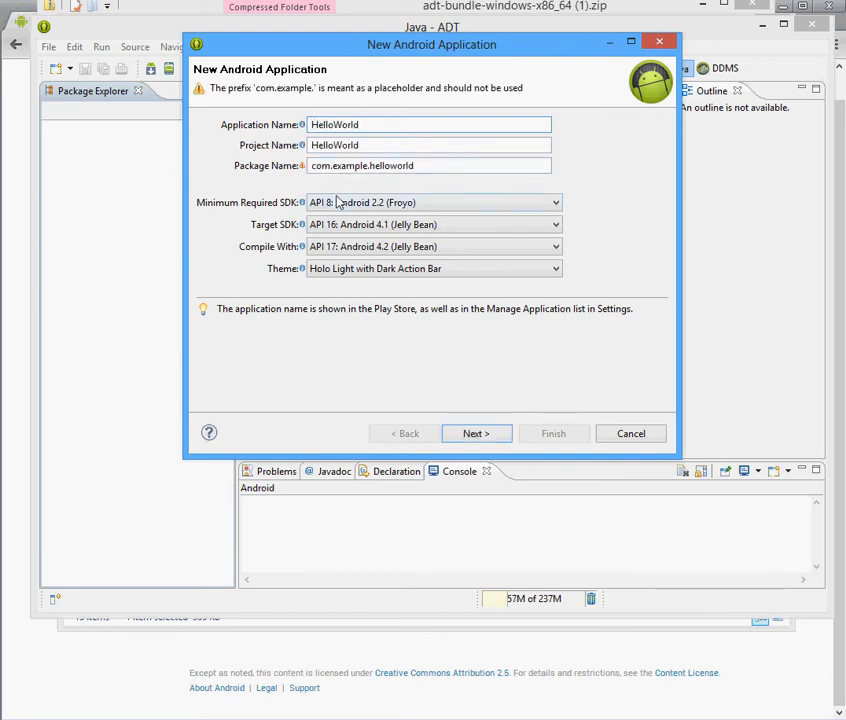
left_click(476, 433)
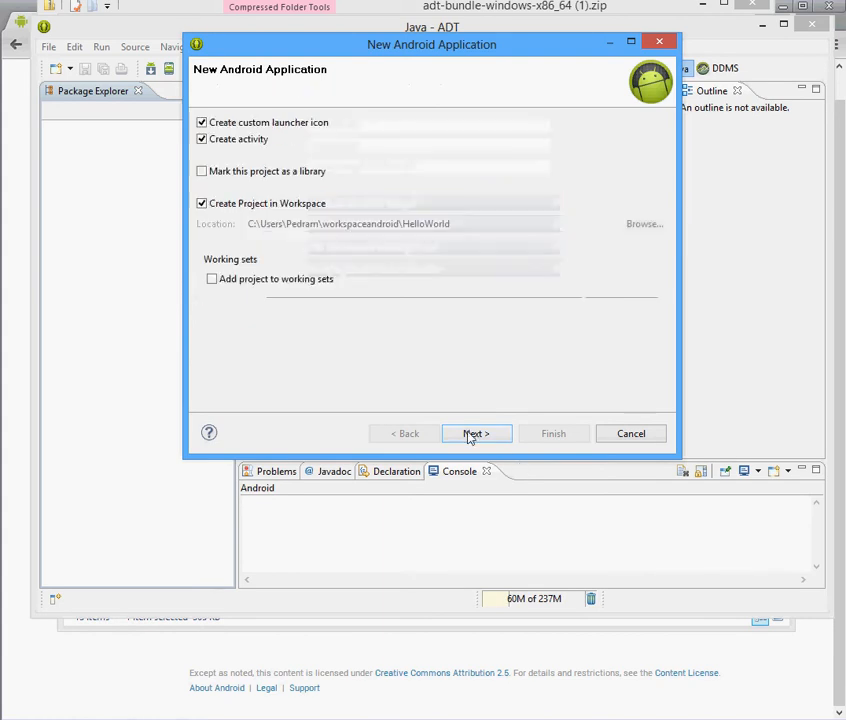
left_click(476, 433)
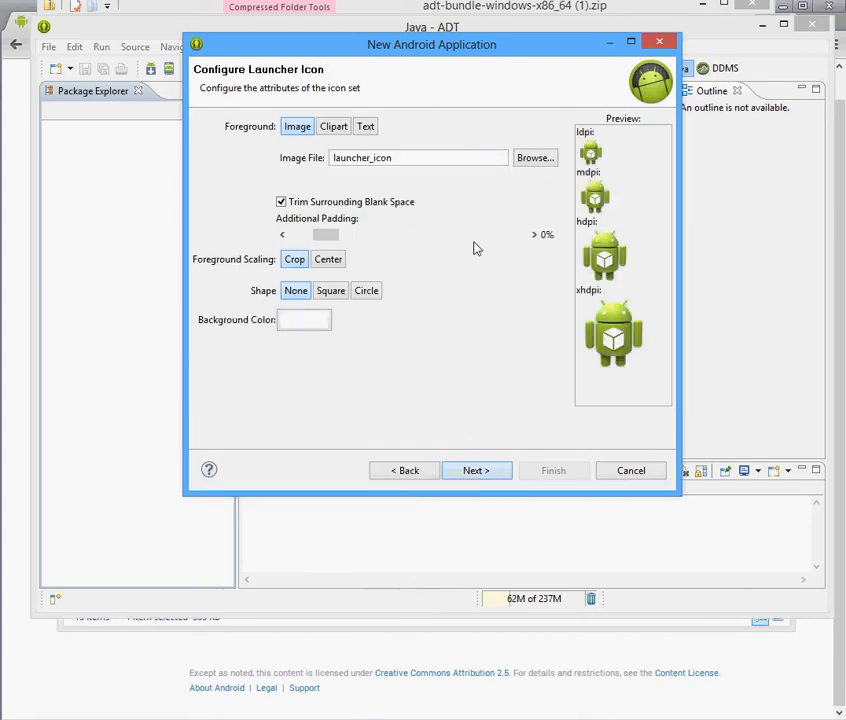
left_click(476, 470)
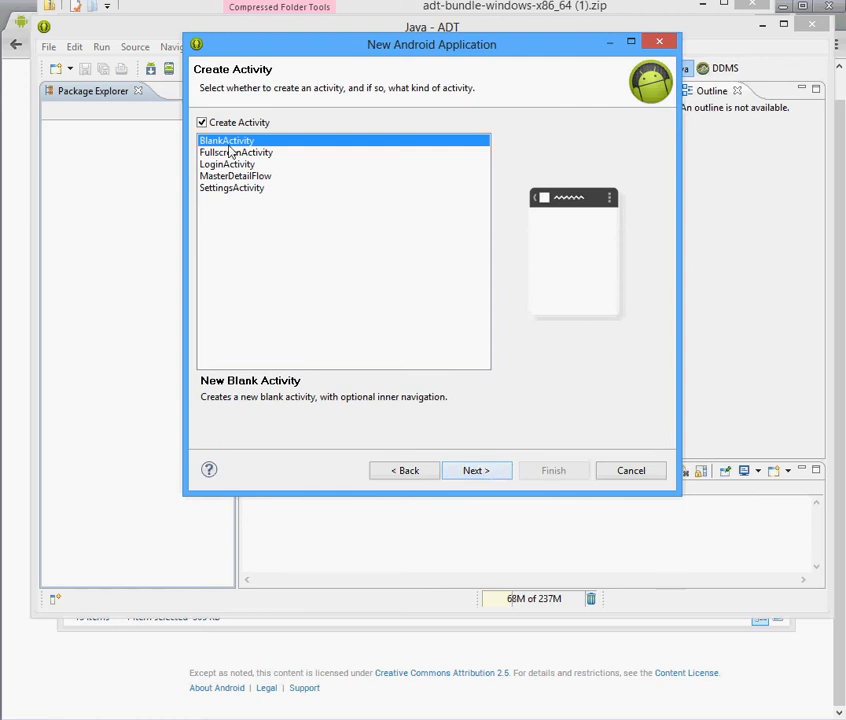
left_click(477, 470)
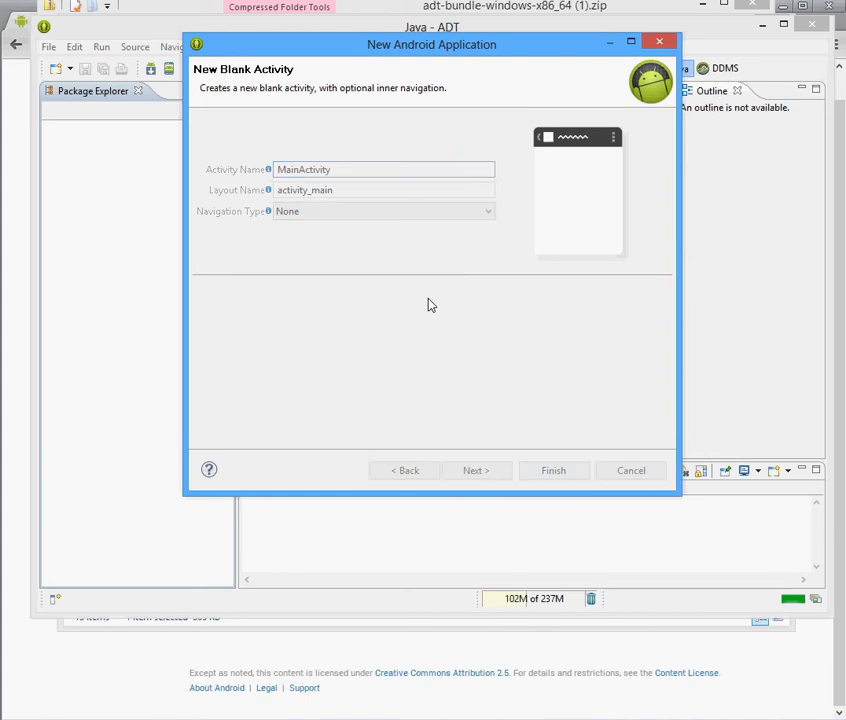
Finish the wizard so activity_main.xml opens in the Graphical Layout editor.
left_click(553, 470)
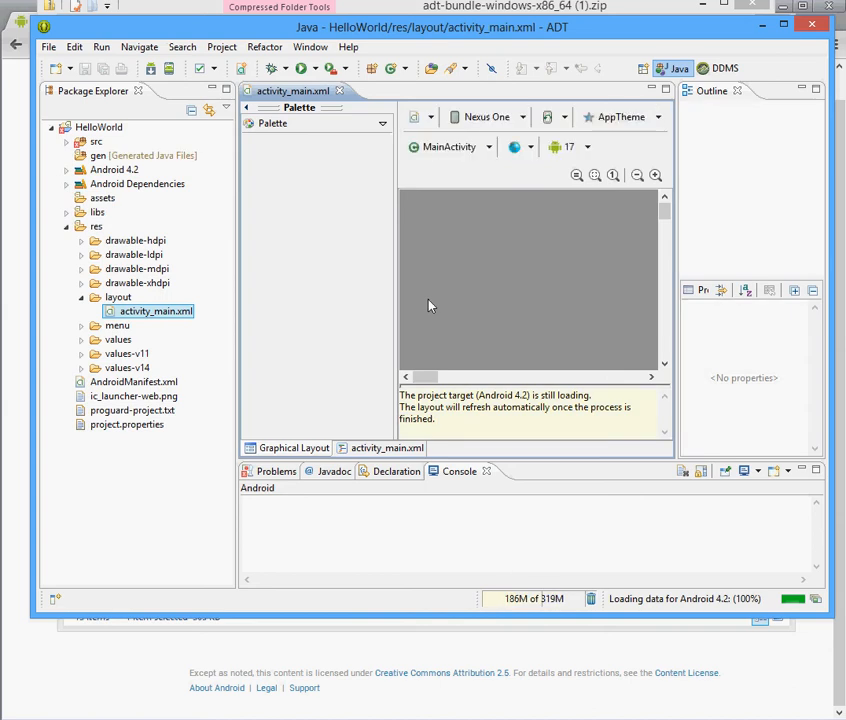
mouse_move(446, 406)
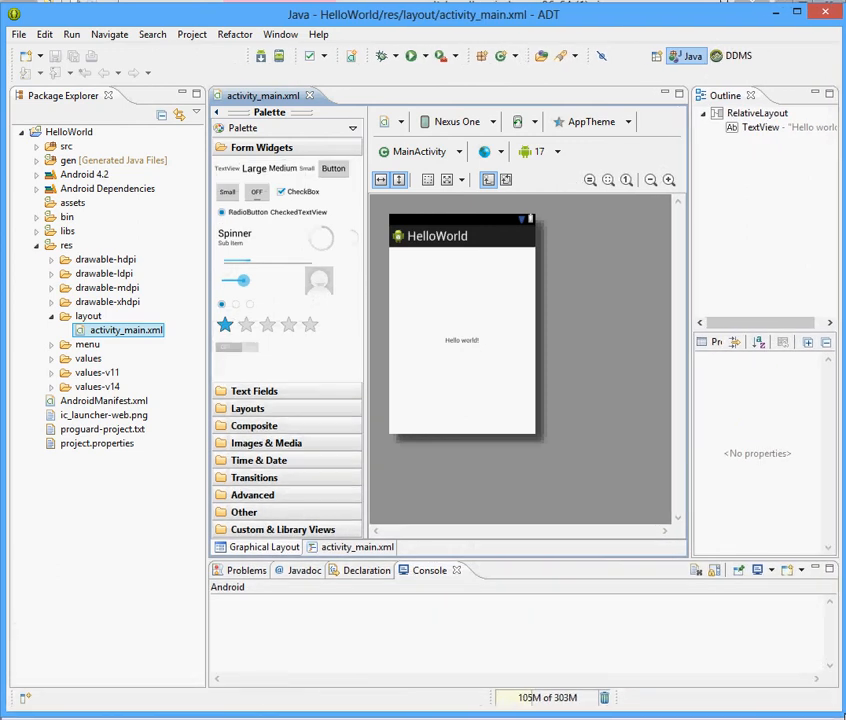
mouse_move(127, 125)
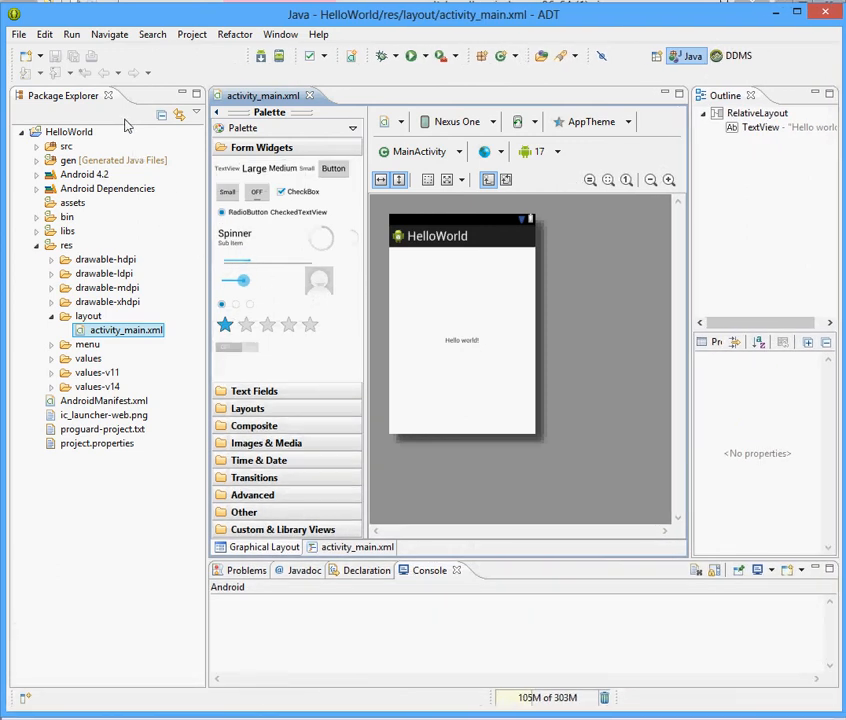
mouse_move(261, 56)
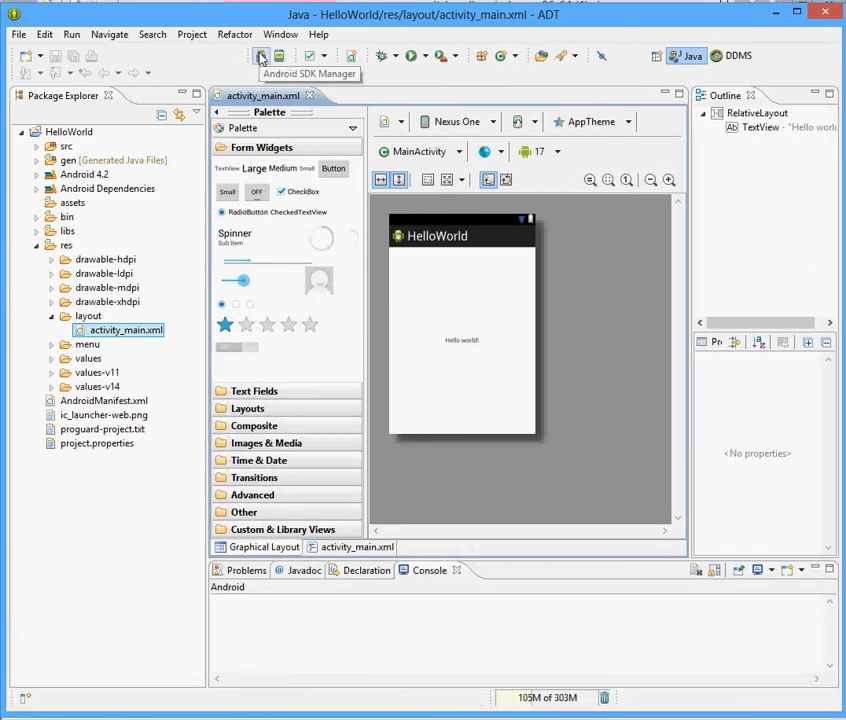
mouse_move(283, 56)
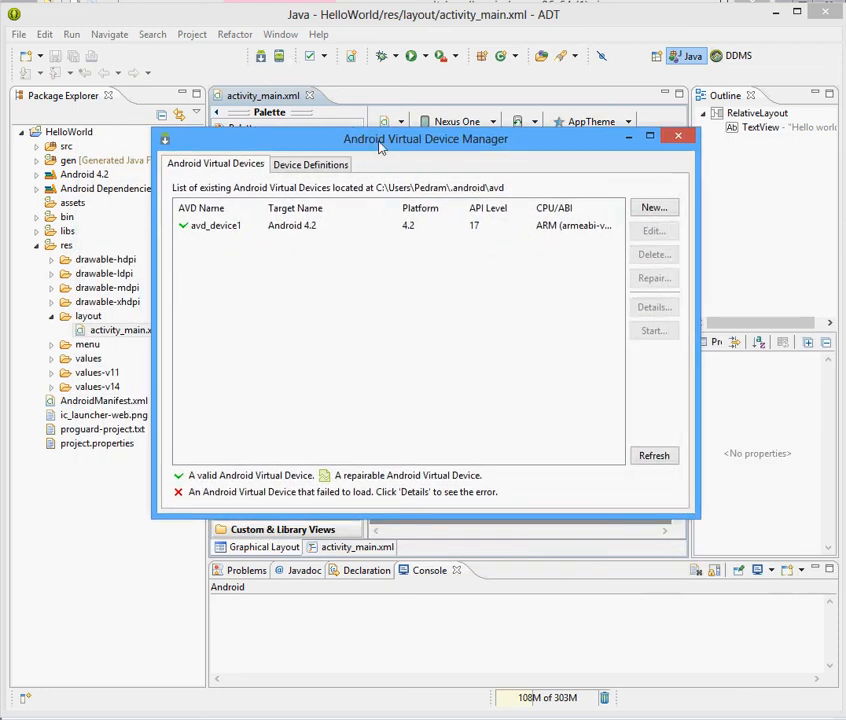
mouse_move(283, 61)
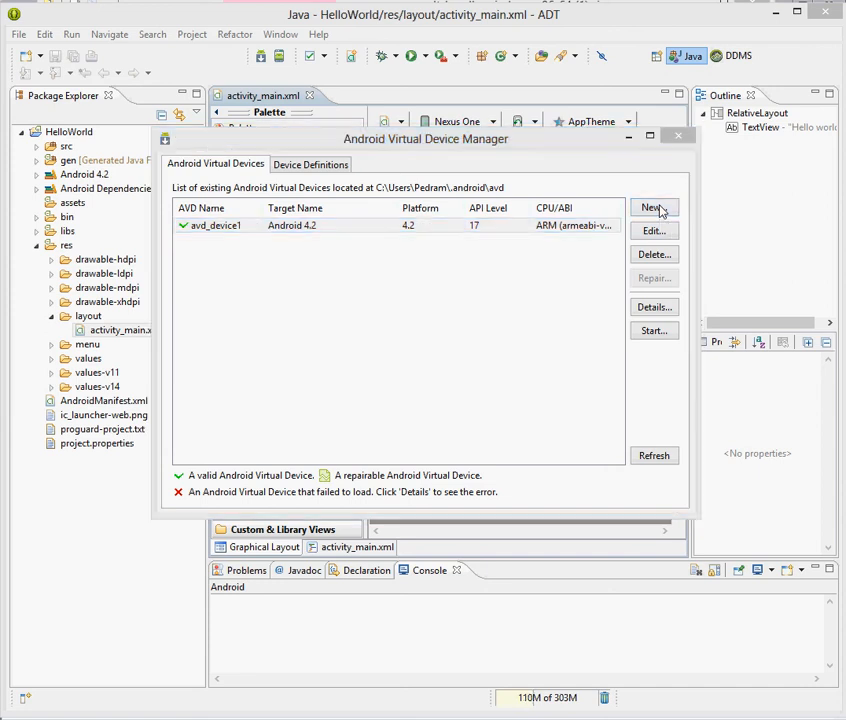
Fill the new AVD form: AVD_Default, 3.2" HVGA slider, Android 4.2, 512 MiB SD card.
left_click(653, 208)
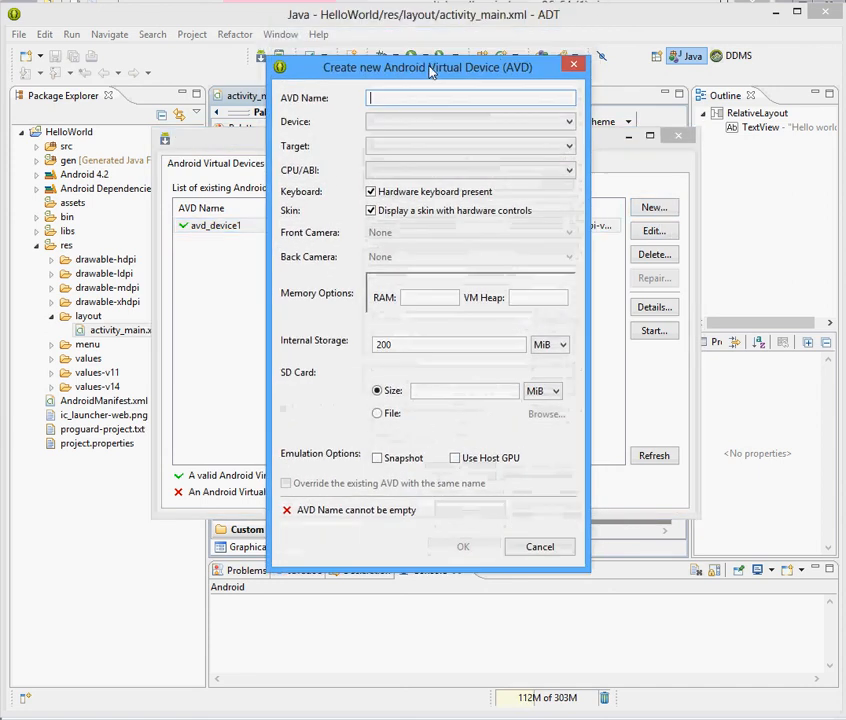
type("A")
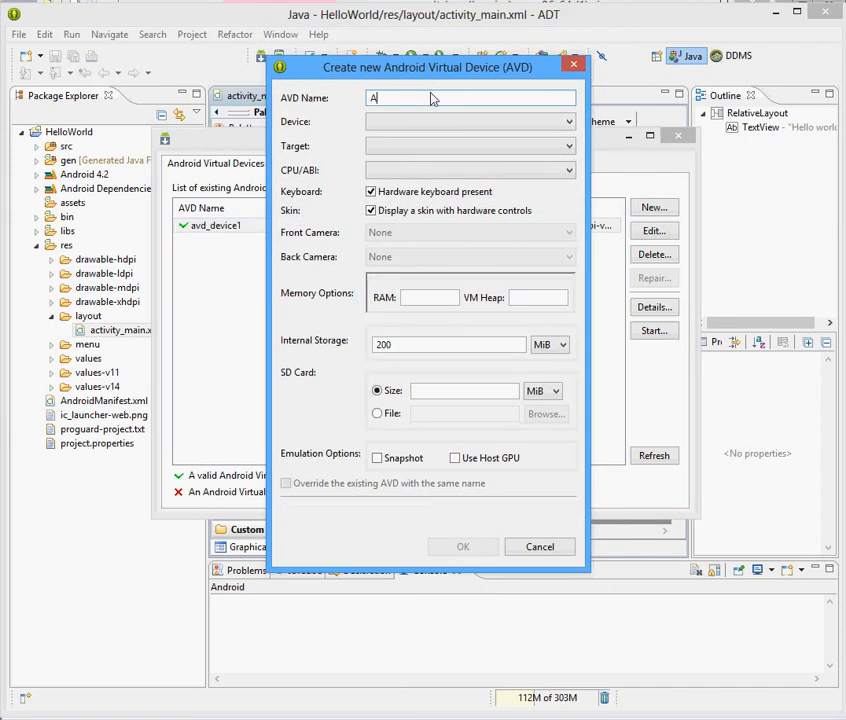
type("VD_Default")
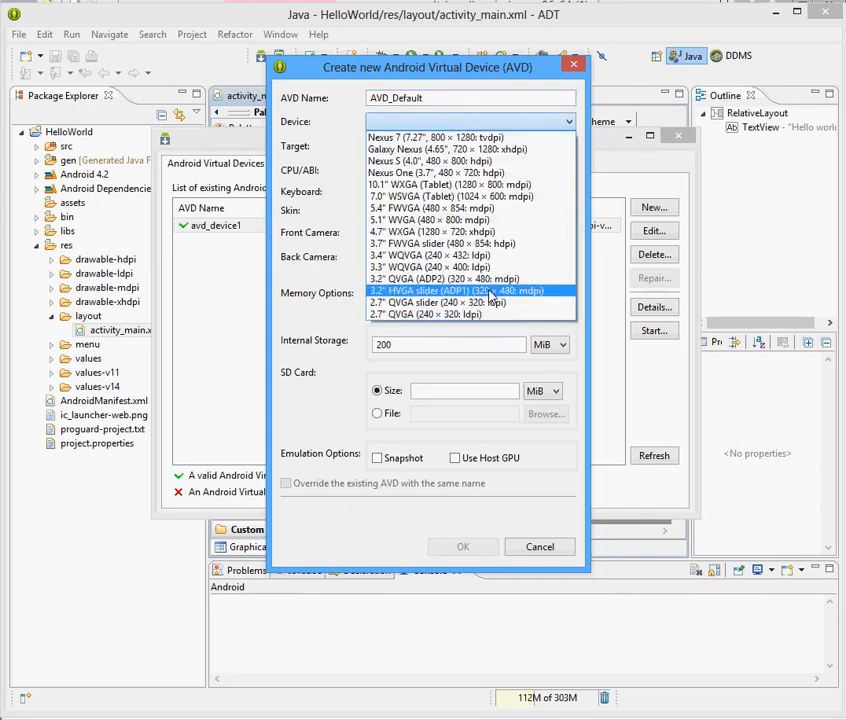
left_click(460, 290)
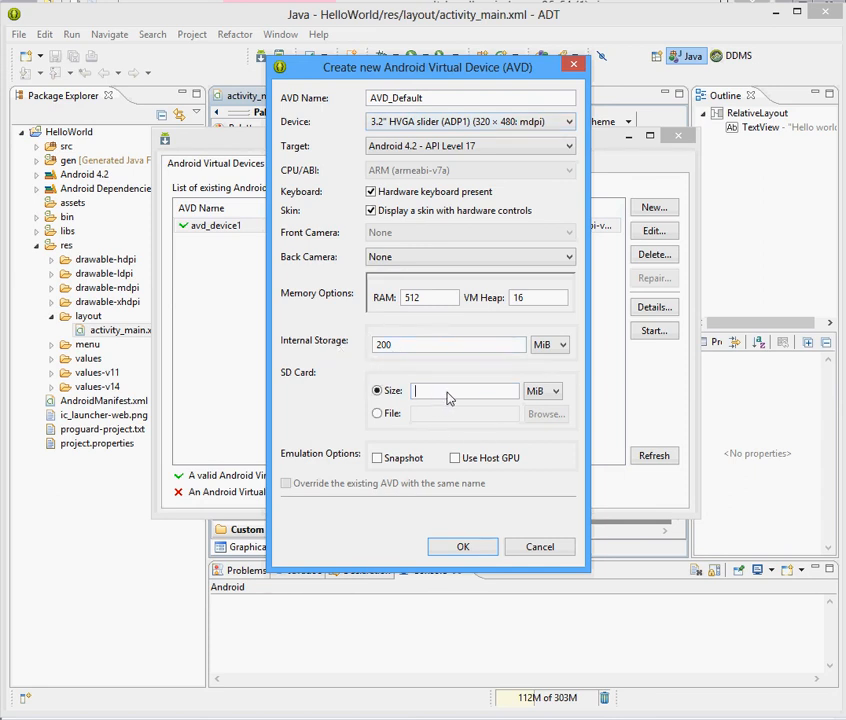
type("512")
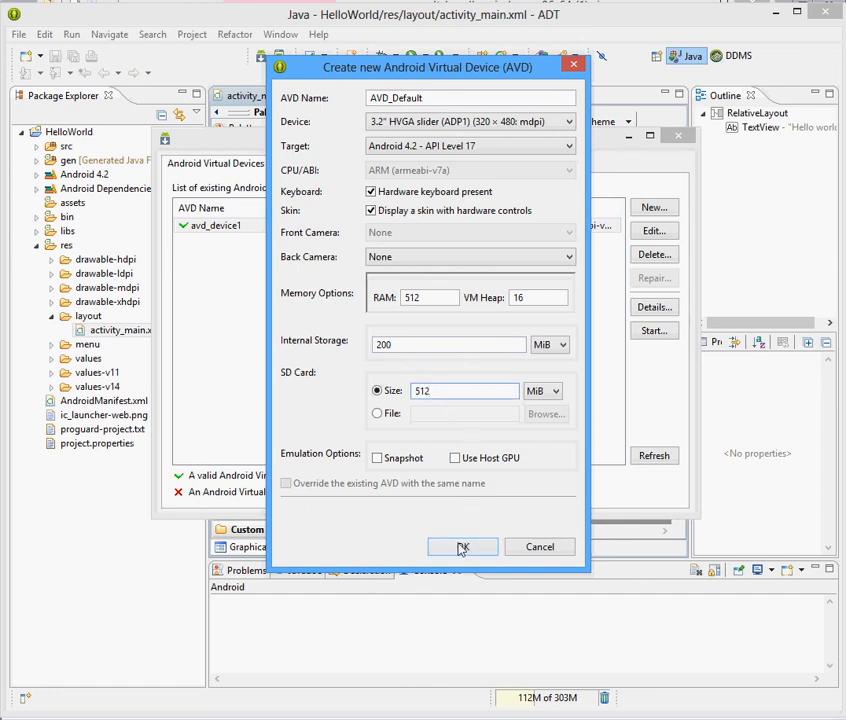
Create AVD_Default, close the device manager, and open the HelloWorld project's context menu.
left_click(462, 547)
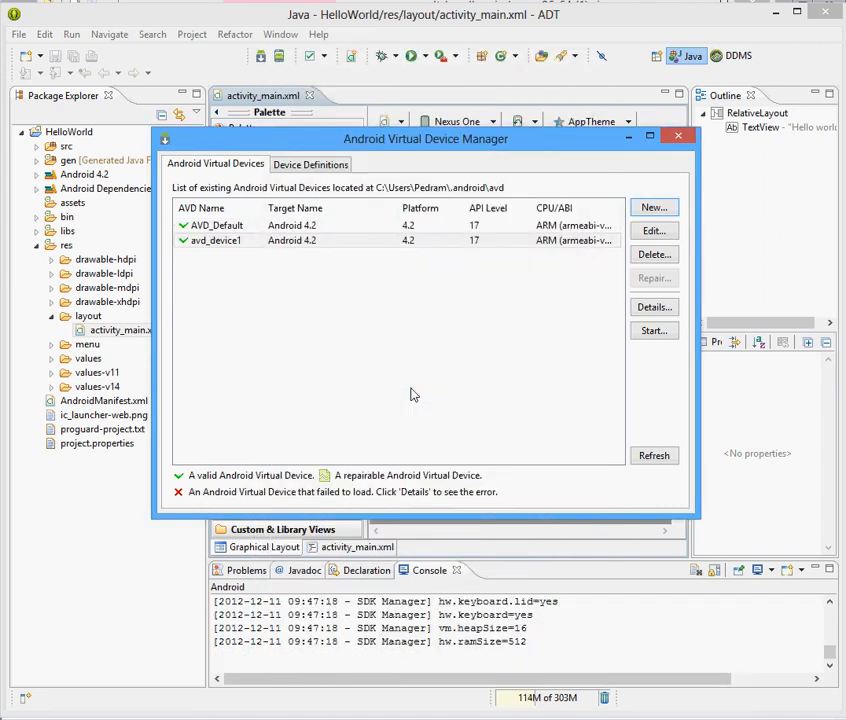
mouse_move(815, 224)
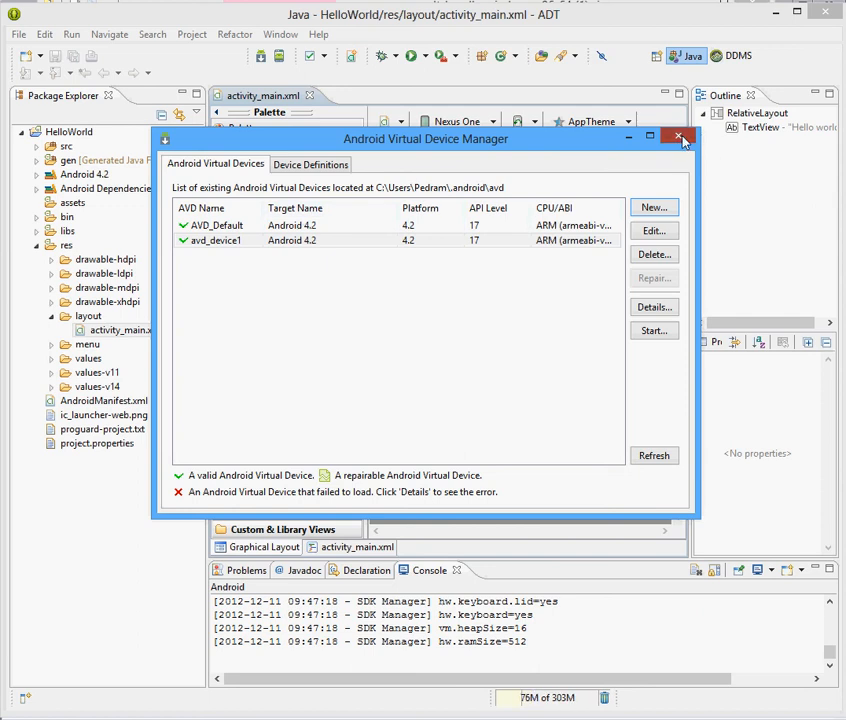
left_click(679, 138)
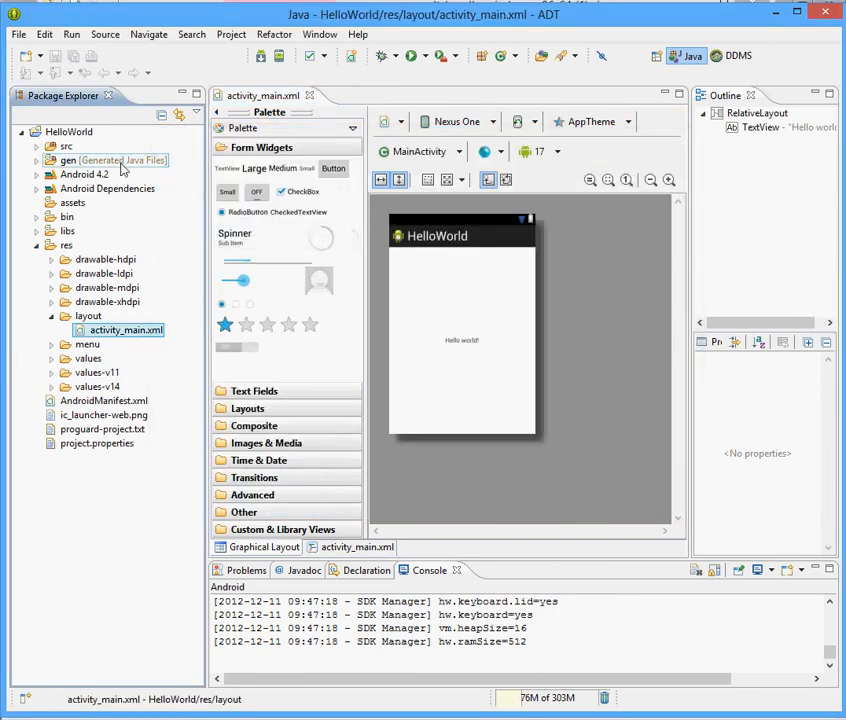
left_click(68, 131)
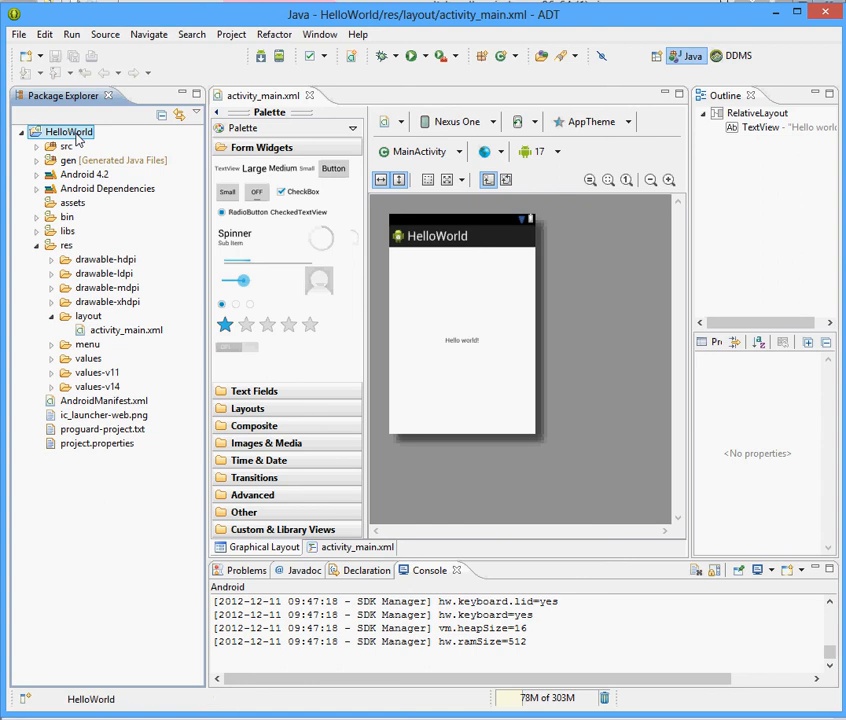
right_click(65, 131)
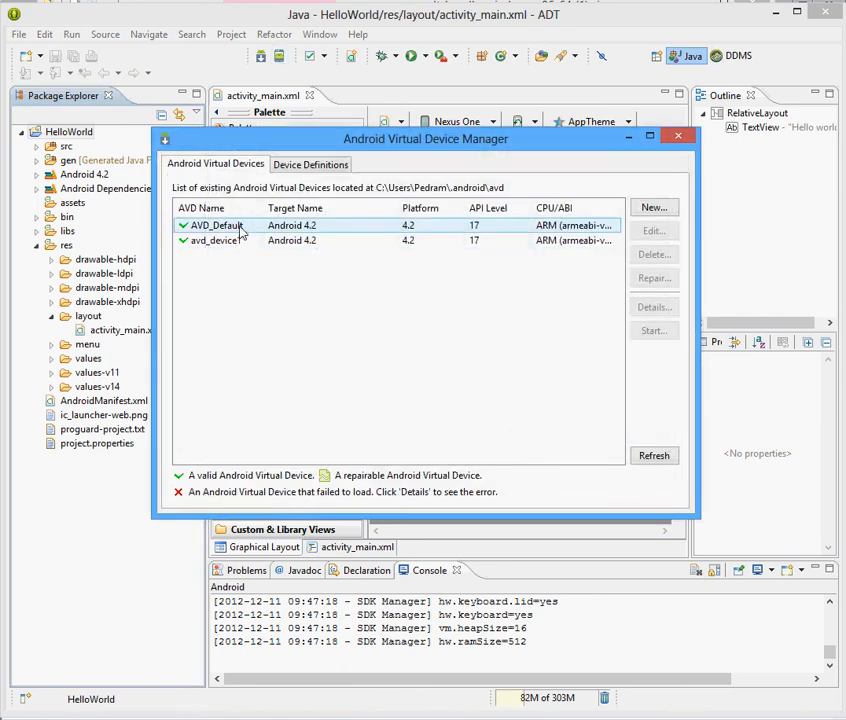
Select AVD_Default and boot it using the default launch options.
left_click(214, 225)
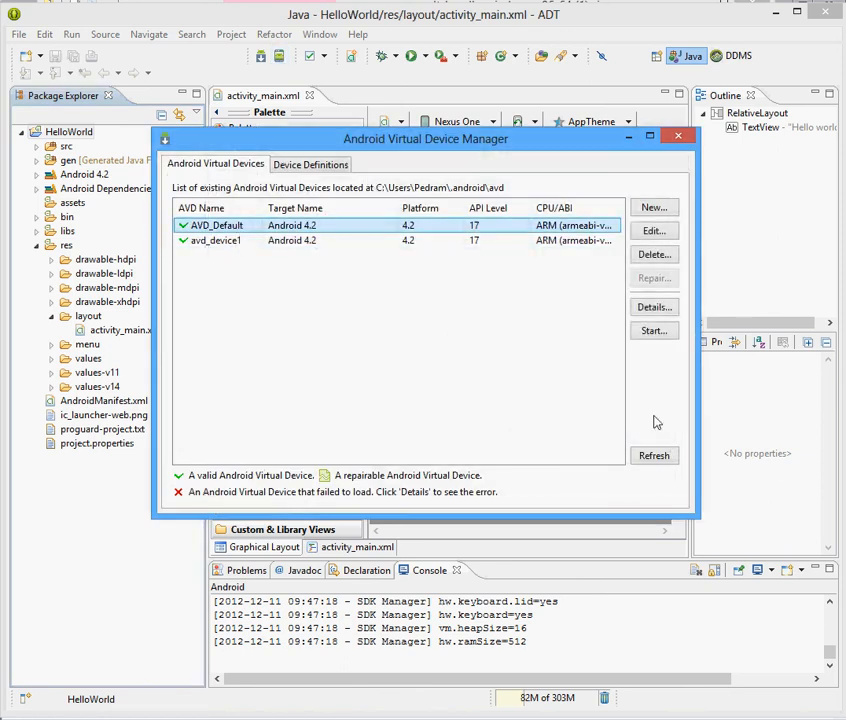
mouse_move(642, 318)
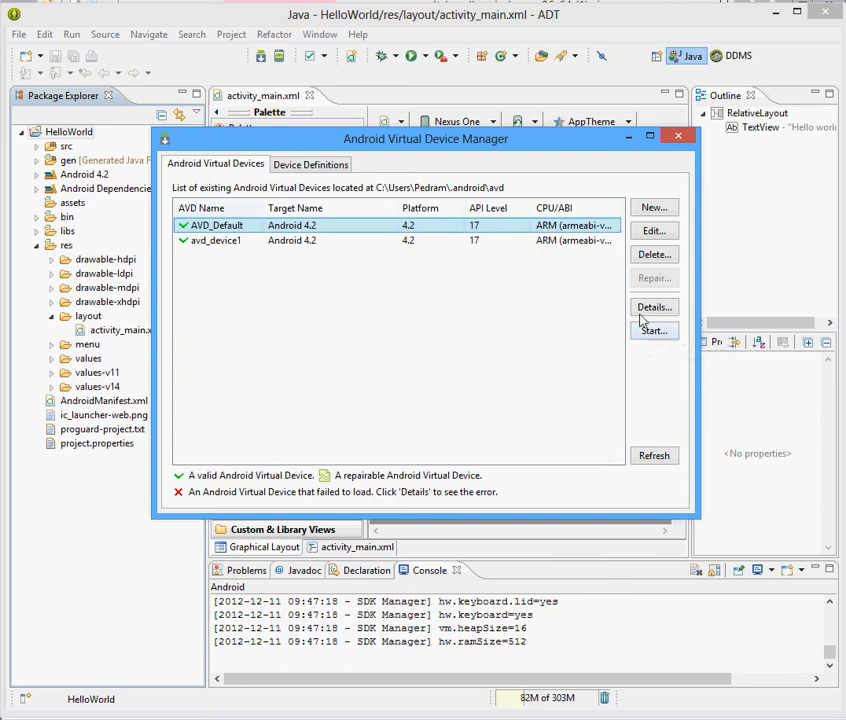
left_click(653, 330)
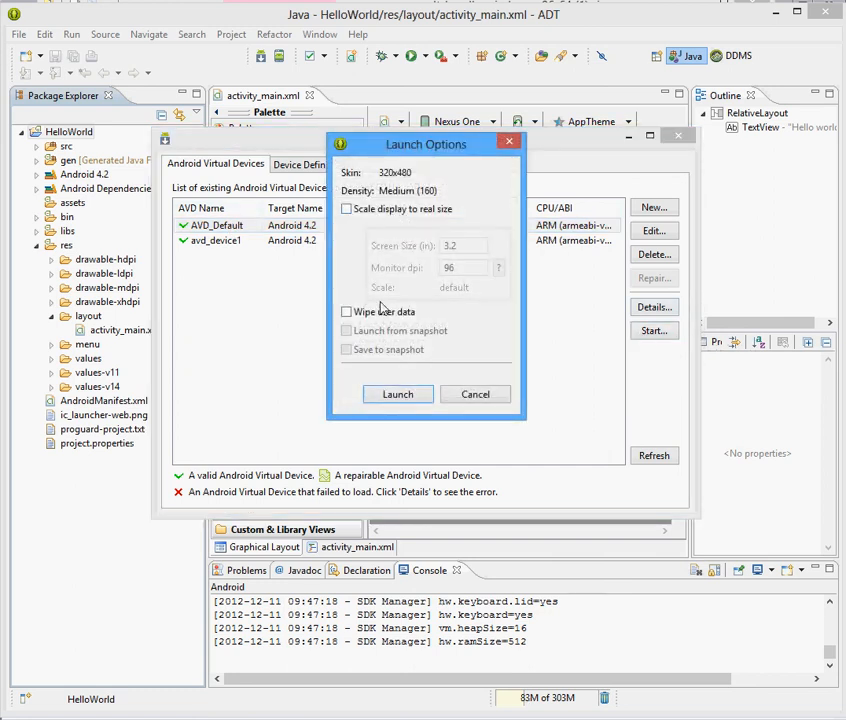
left_click(397, 394)
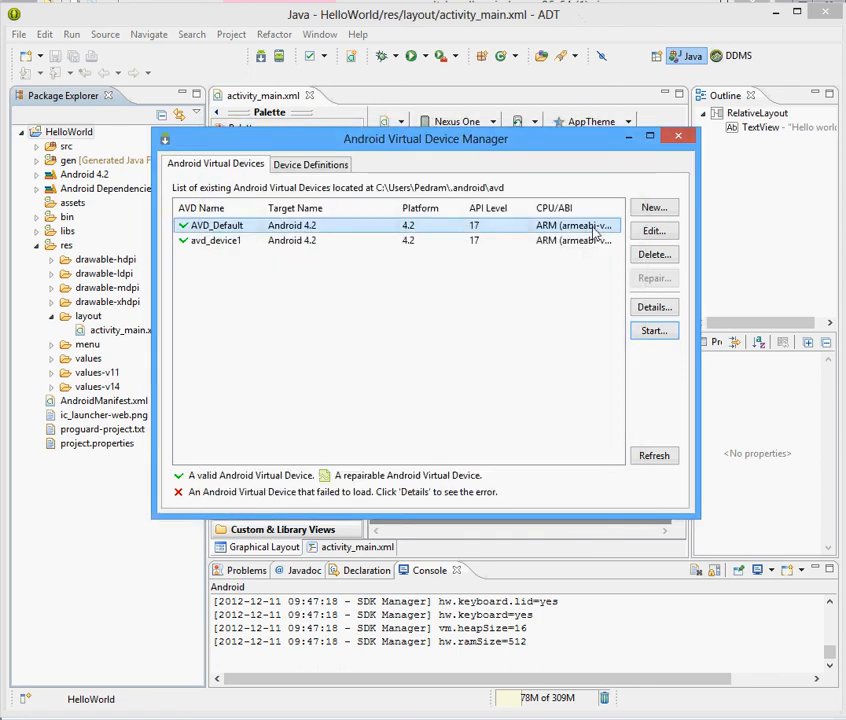
Close the AVD Manager and run HelloWorld via Run As > Android Application.
left_click(679, 136)
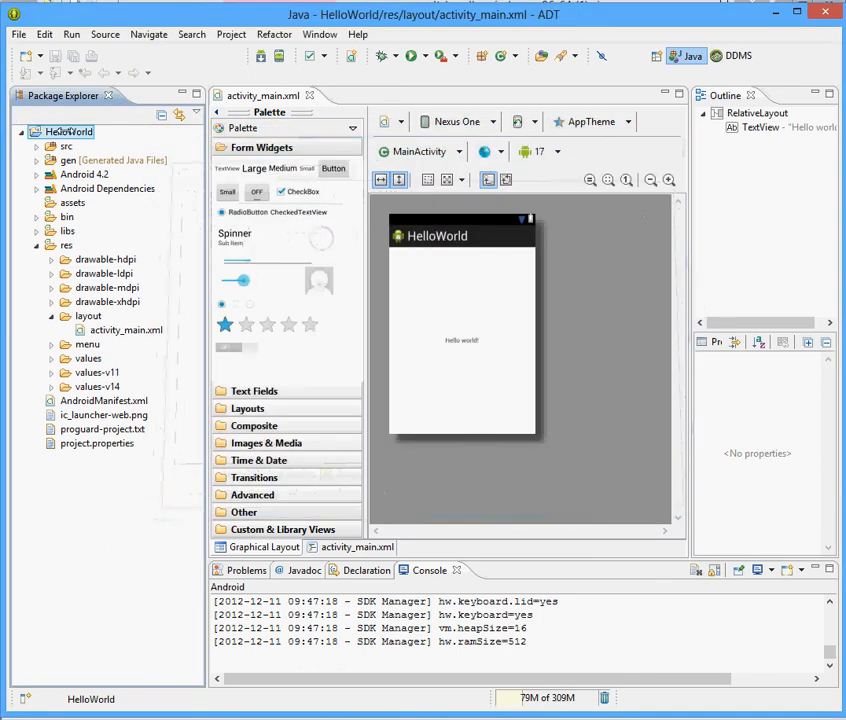
right_click(68, 131)
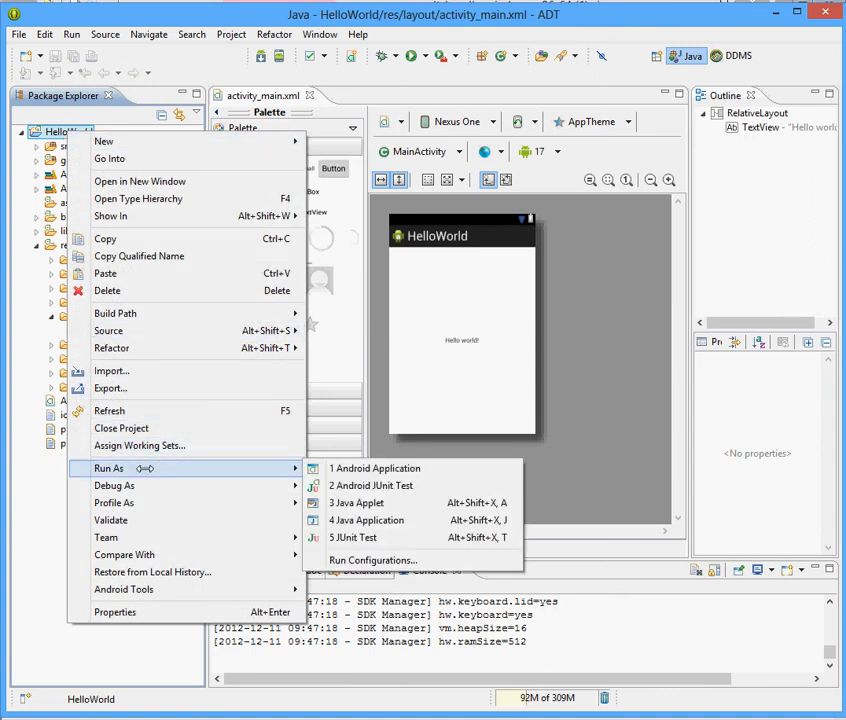
mouse_move(390, 468)
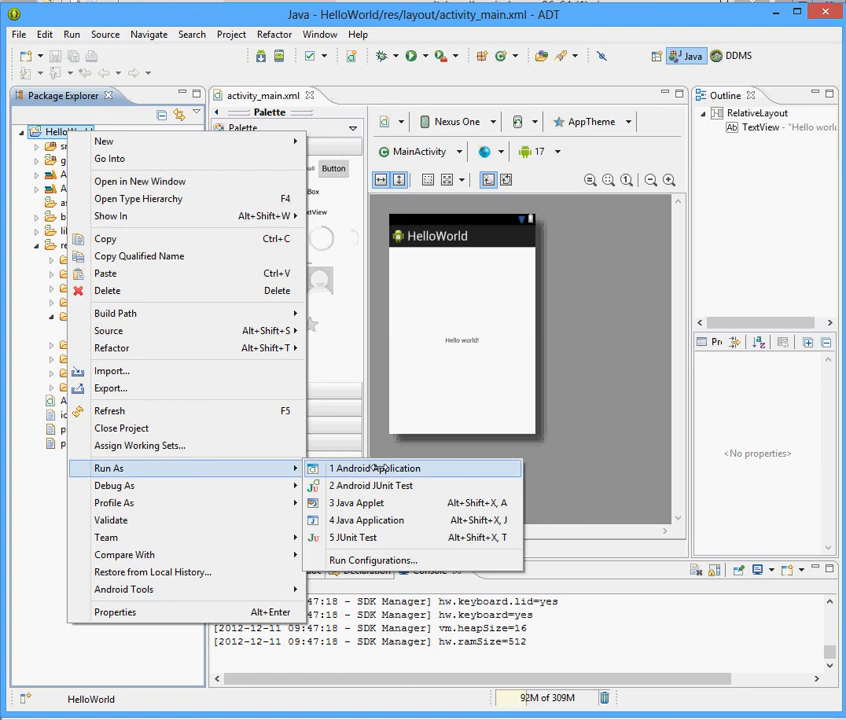
left_click(376, 468)
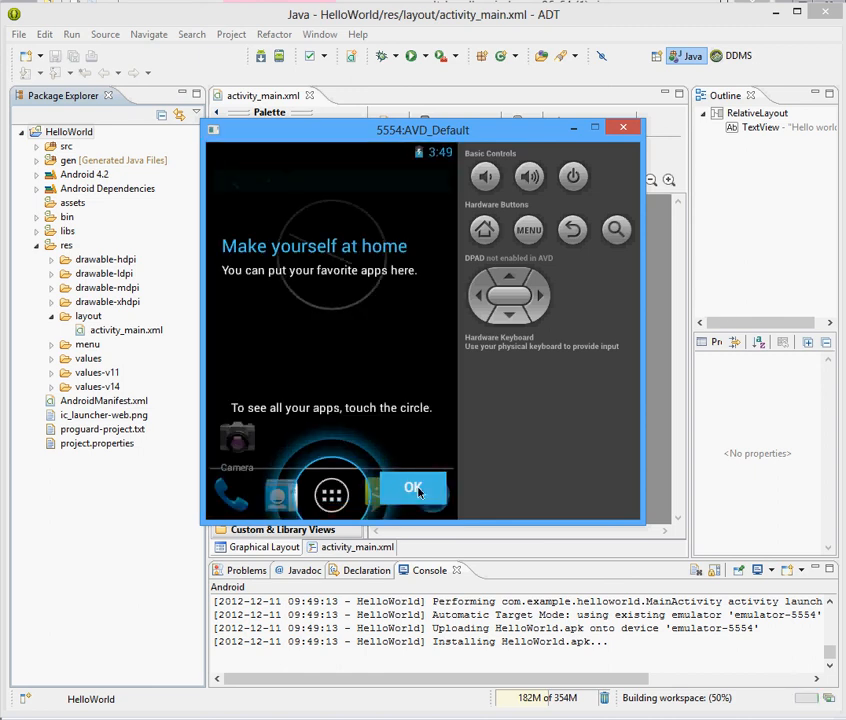
Dismiss the emulator's welcome tip and nudge the emulator window slightly upward.
left_click(414, 487)
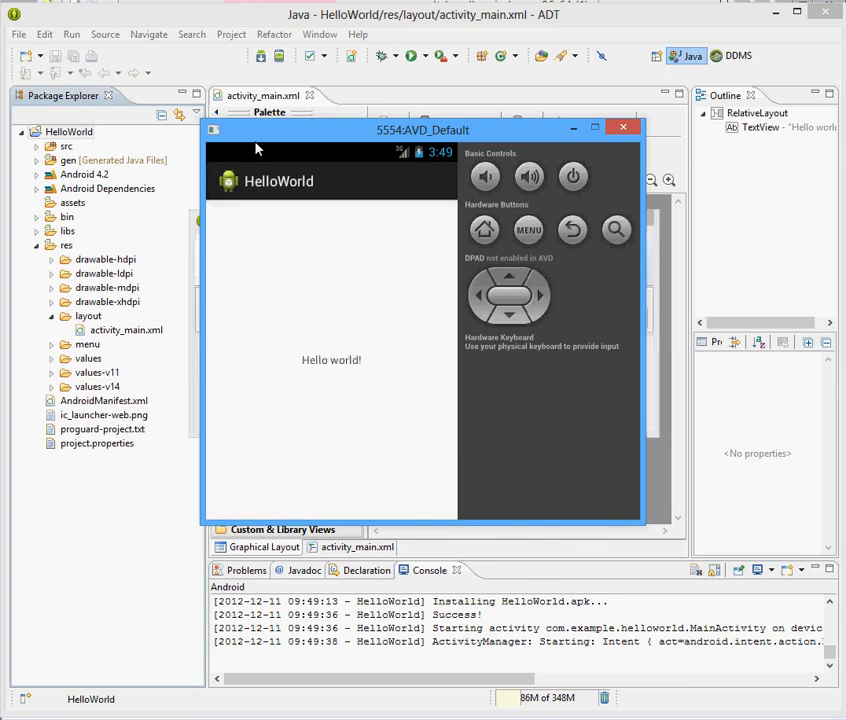
mouse_move(295, 373)
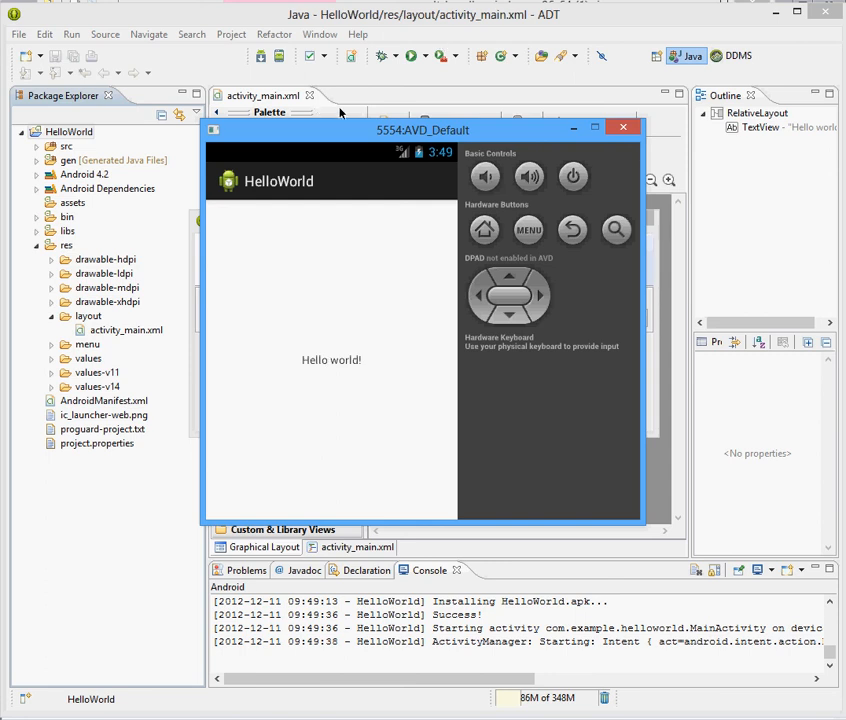
mouse_move(422, 137)
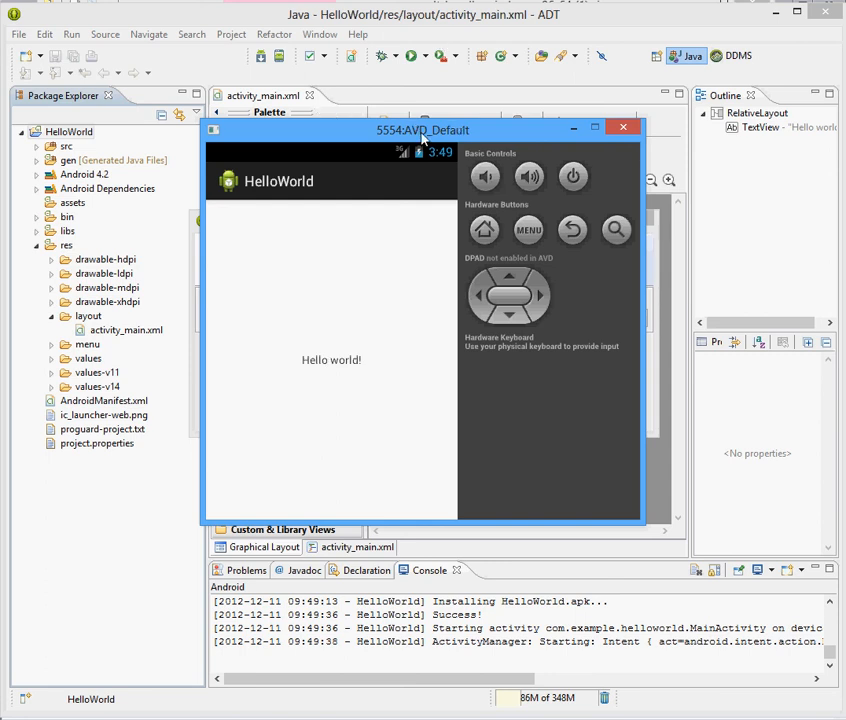
left_click_drag(422, 130, 421, 123)
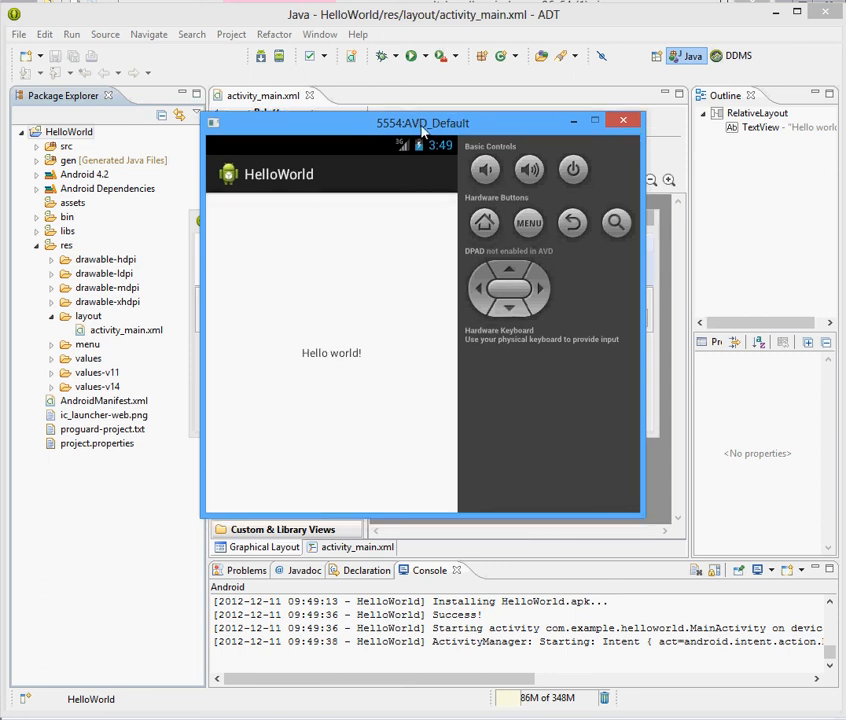